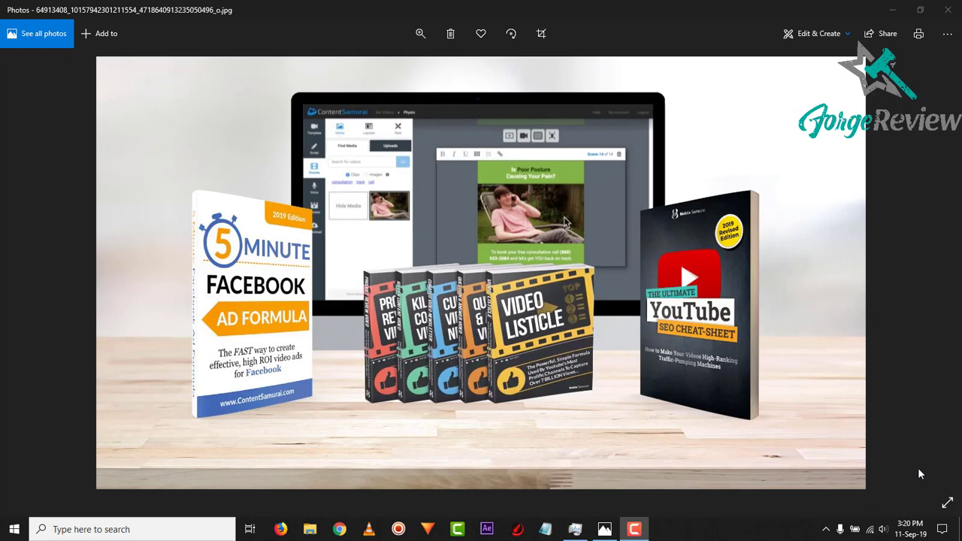
pyautogui.moveTo(926, 469)
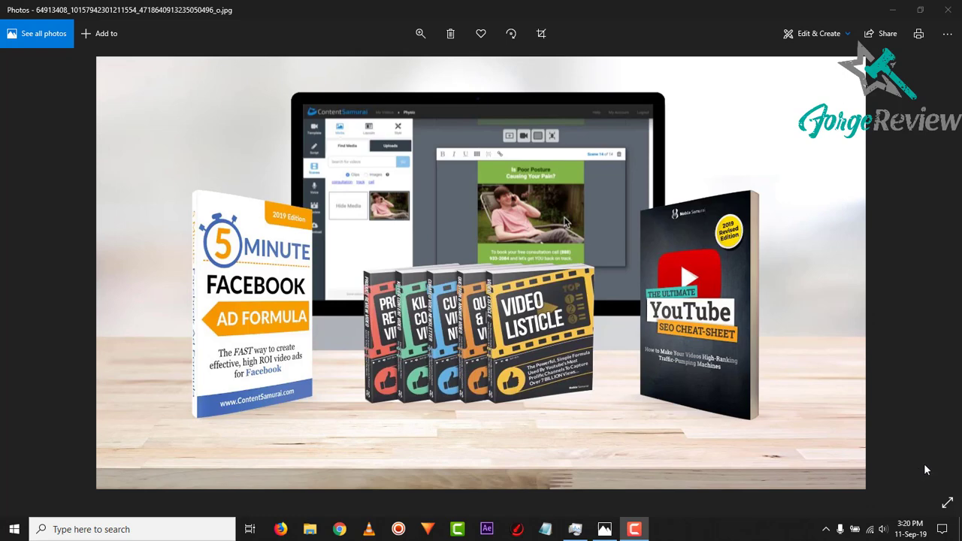
pyautogui.moveTo(632, 280)
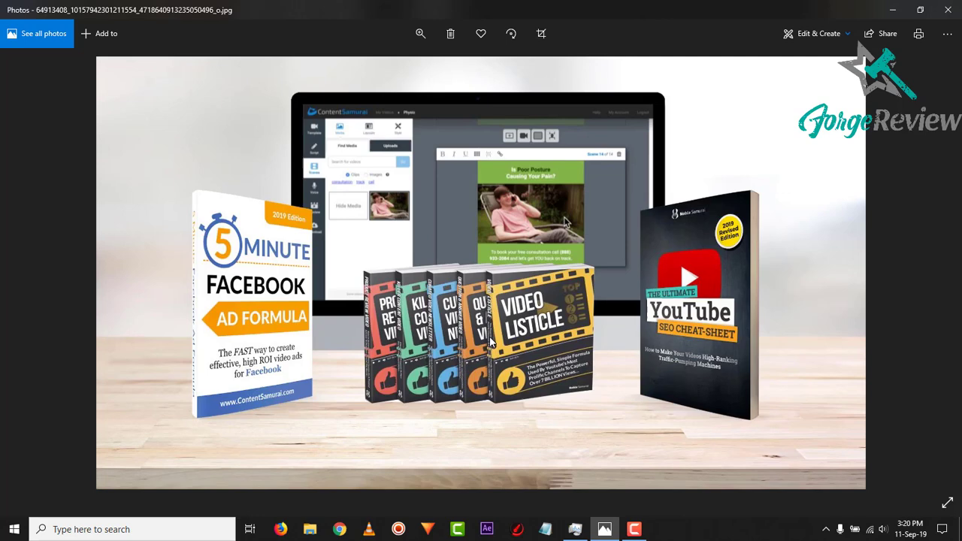
pyautogui.moveTo(252, 258)
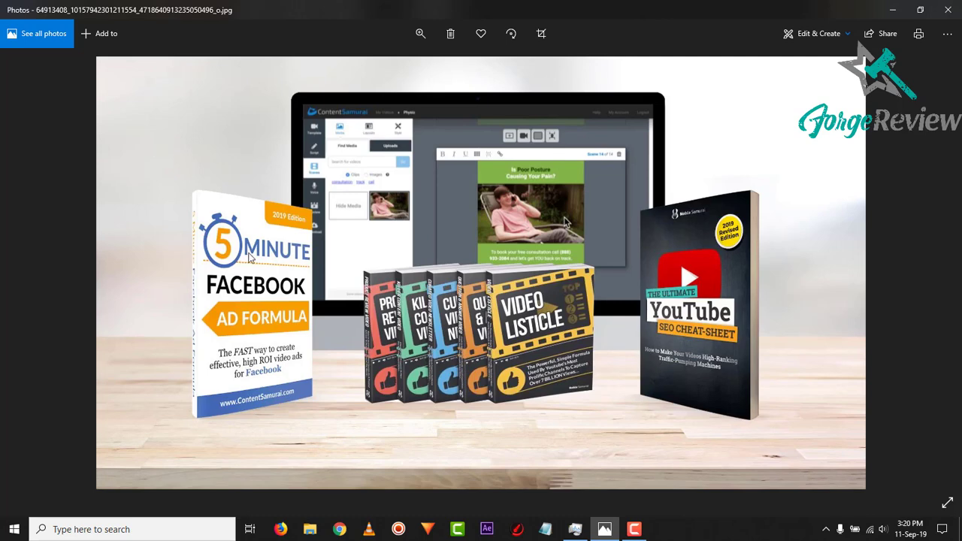
pyautogui.moveTo(260, 279)
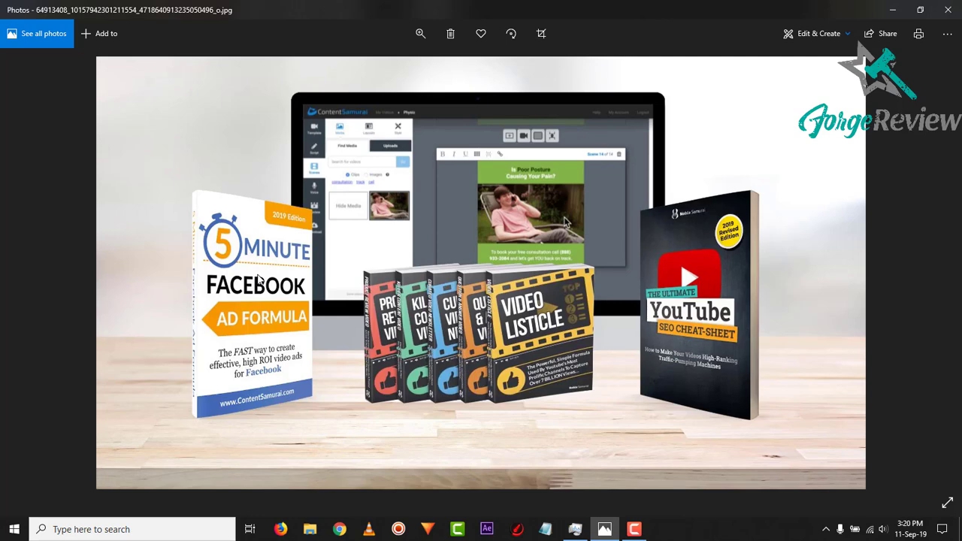
pyautogui.moveTo(530, 228)
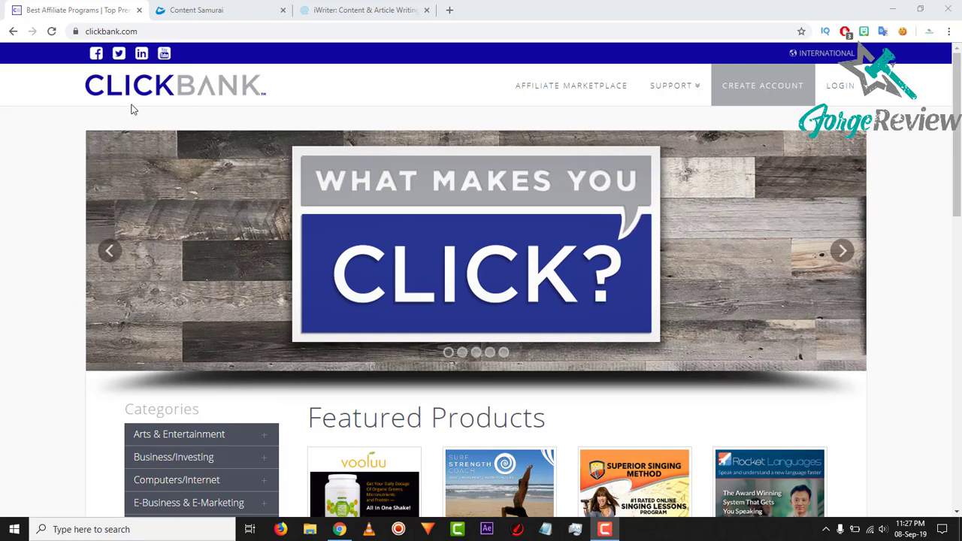
pyautogui.moveTo(46, 151)
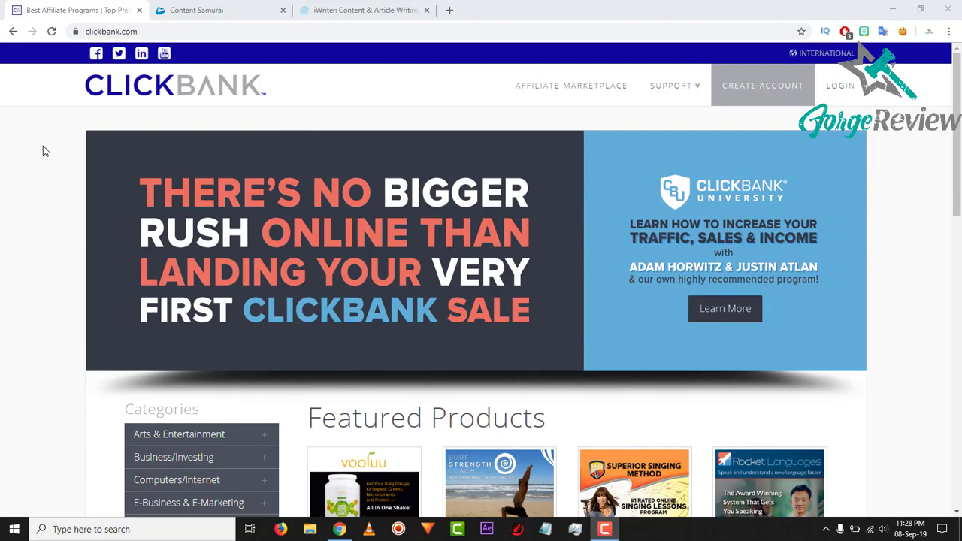
pyautogui.moveTo(164, 90)
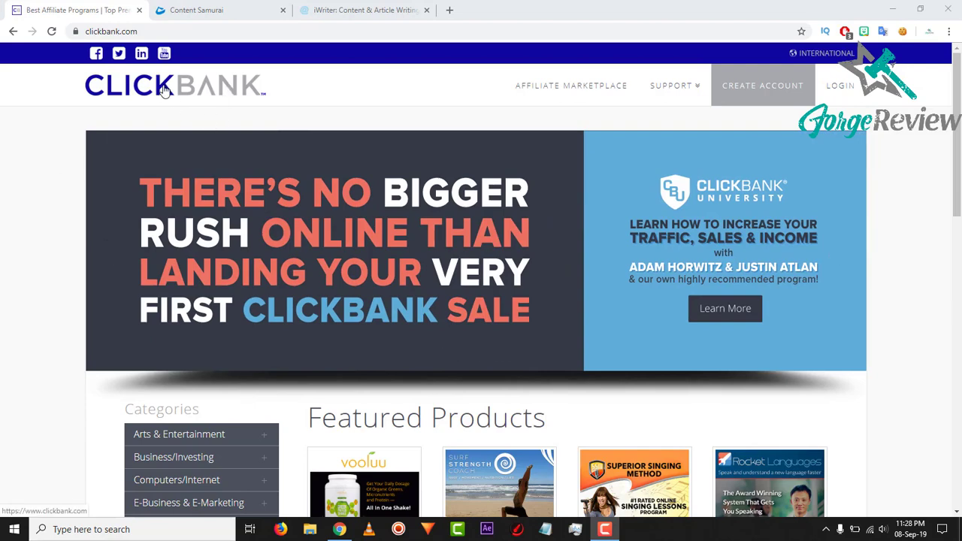
pyautogui.moveTo(25, 275)
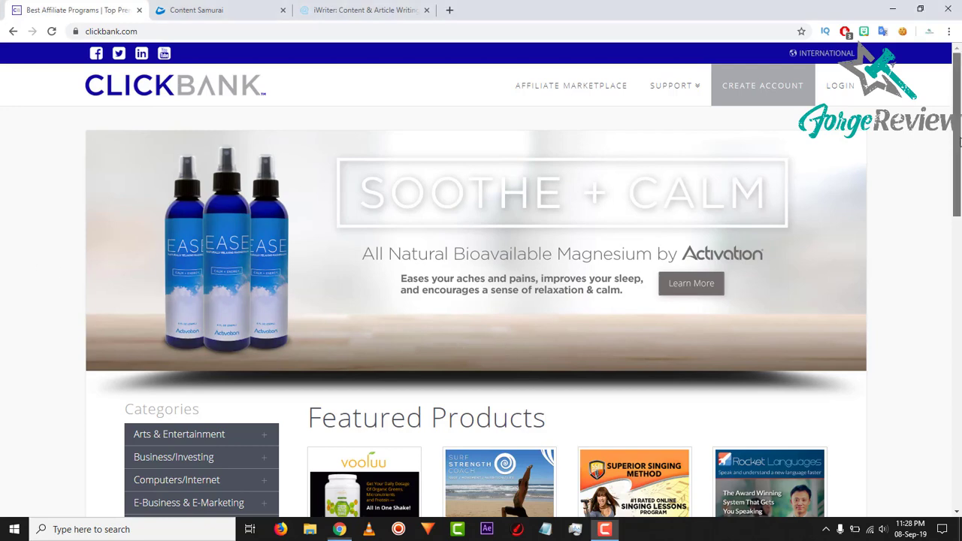
# Go to ClickBank's Affiliate Marketplace and scroll through its full product category list
pyautogui.scroll(-3)
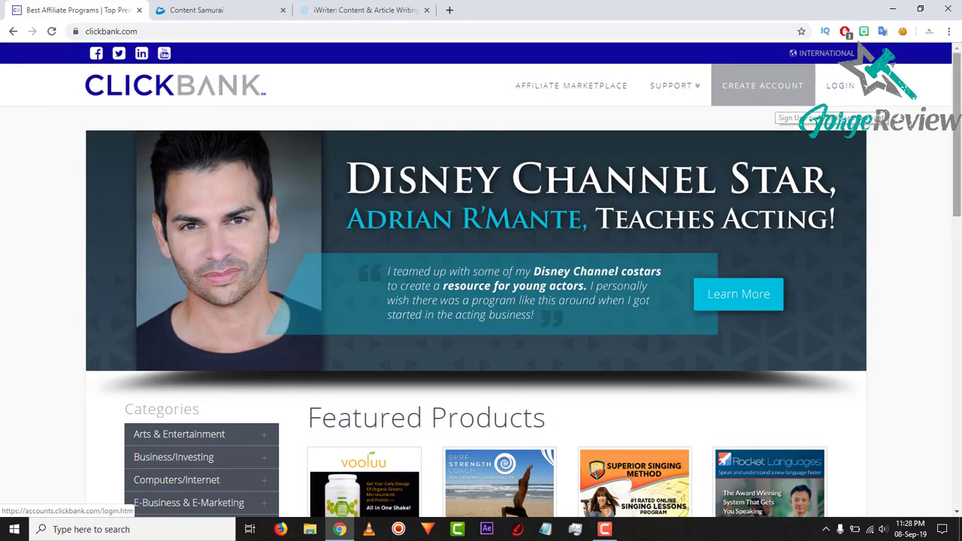
pyautogui.scroll(-3)
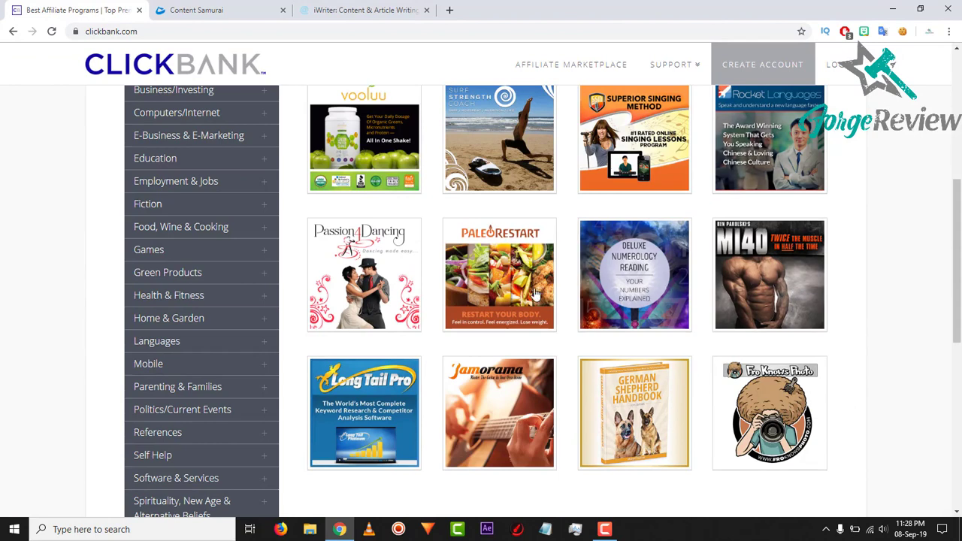
pyautogui.moveTo(714, 312)
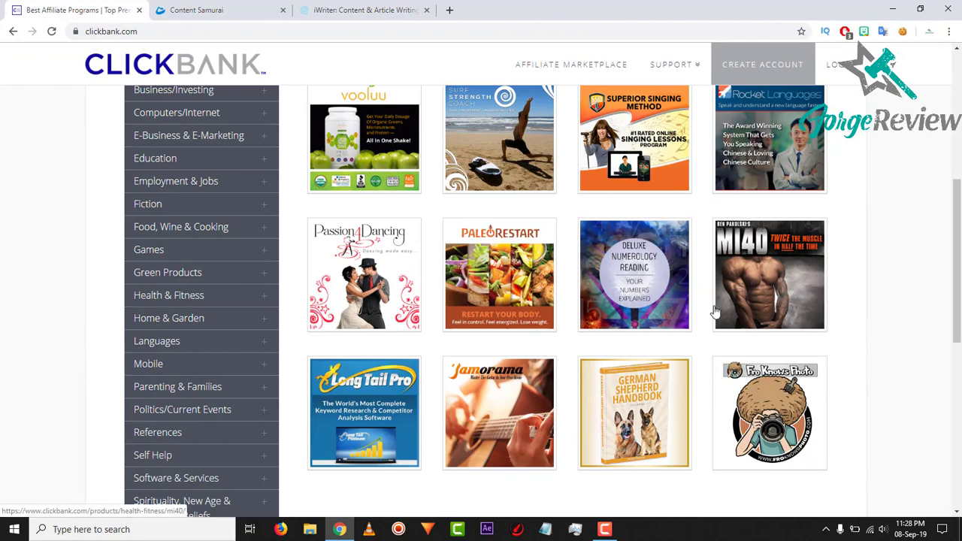
pyautogui.moveTo(642, 139)
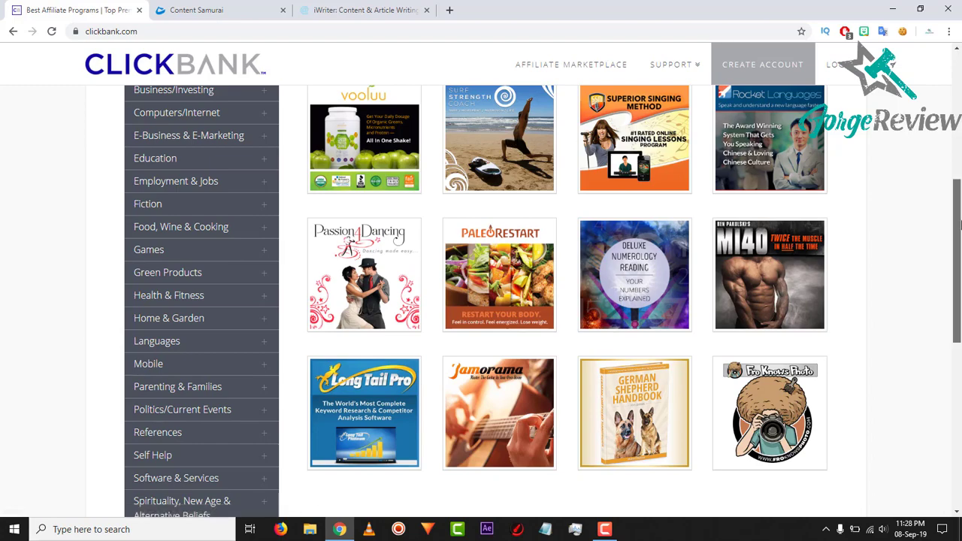
pyautogui.scroll(3)
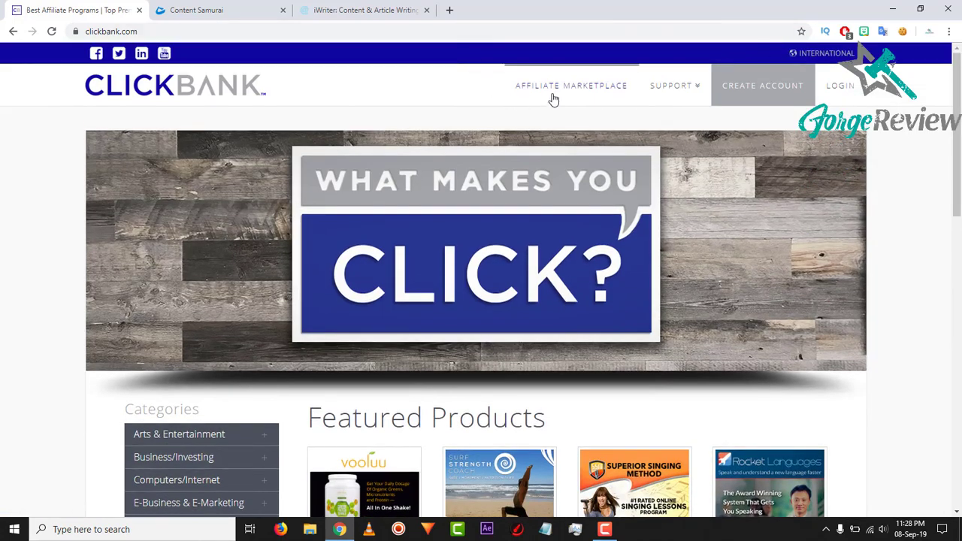
pyautogui.click(571, 85)
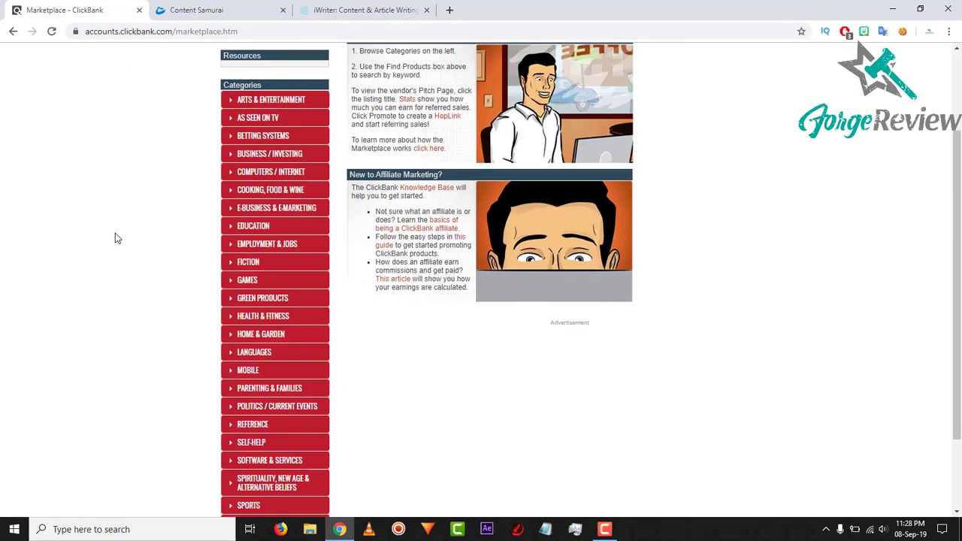
pyautogui.scroll(3)
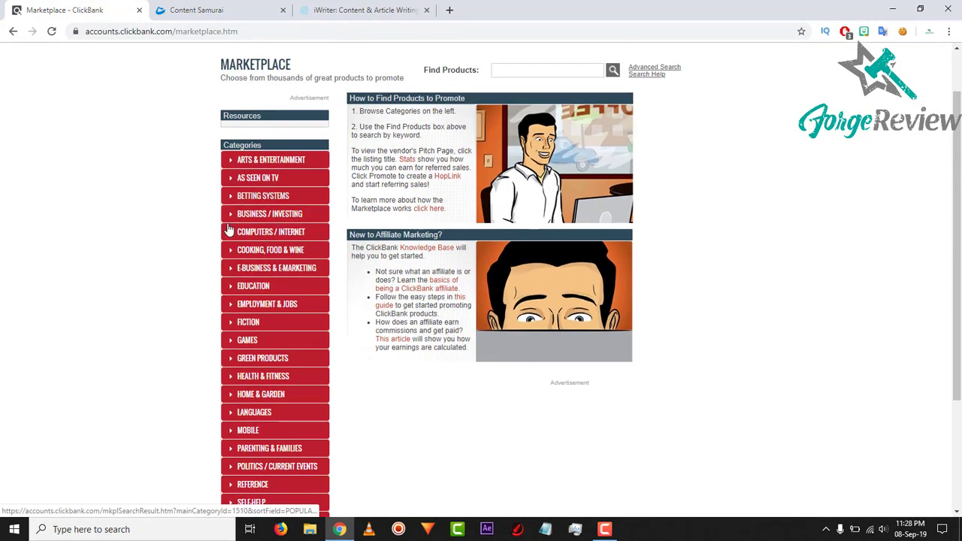
pyautogui.scroll(3)
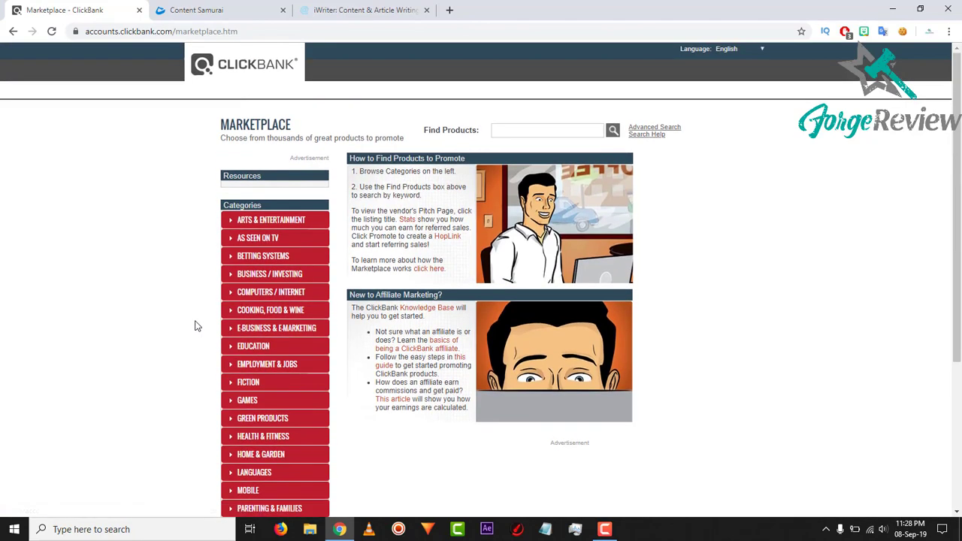
pyautogui.moveTo(201, 316)
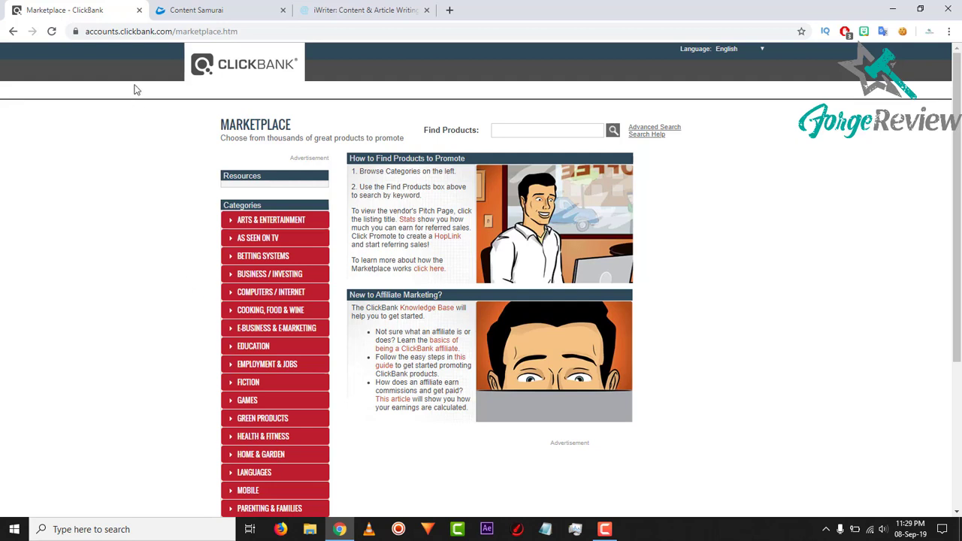
pyautogui.moveTo(184, 222)
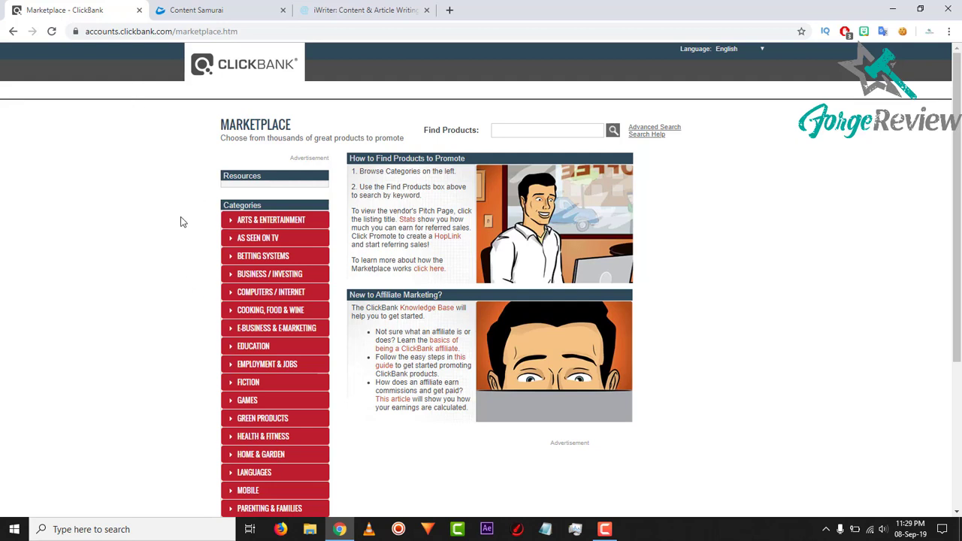
pyautogui.moveTo(139, 156)
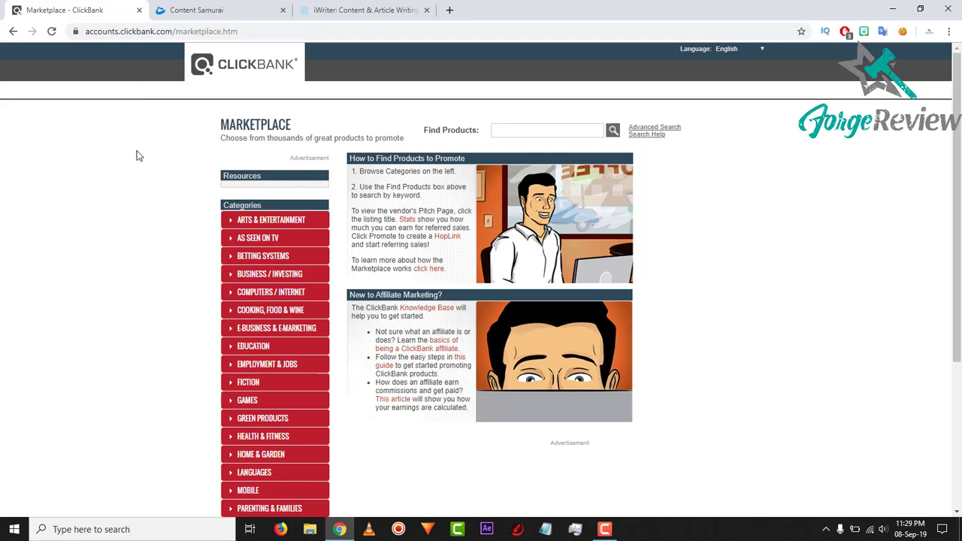
pyautogui.scroll(-3)
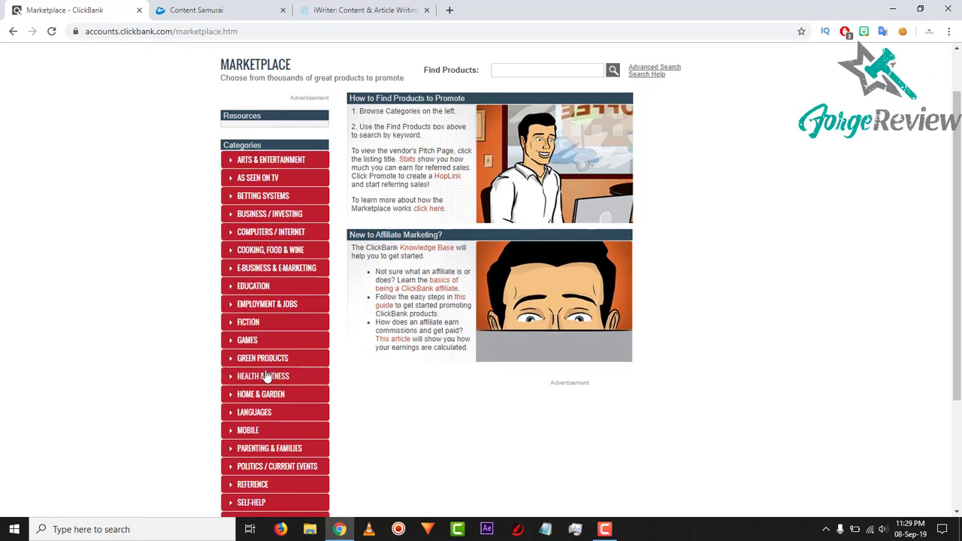
pyautogui.scroll(-3)
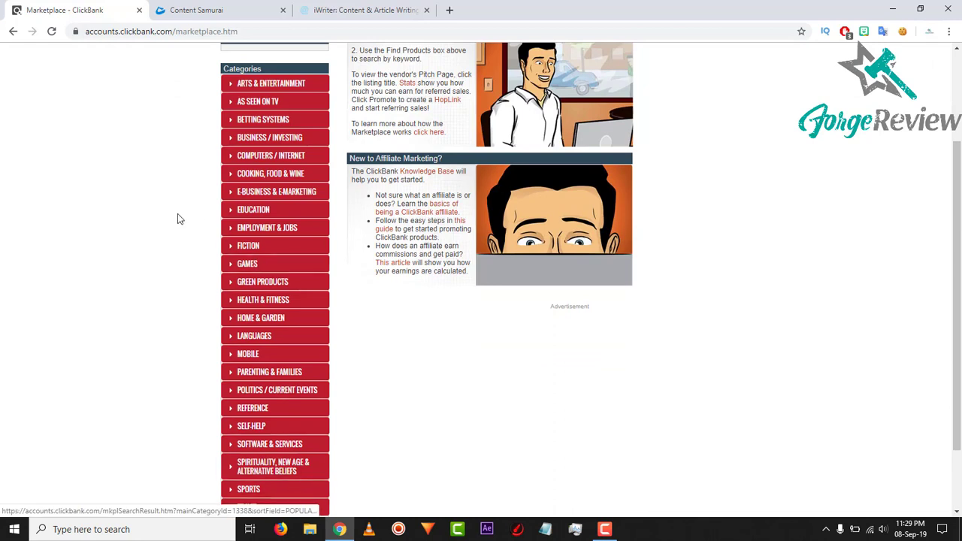
pyautogui.scroll(3)
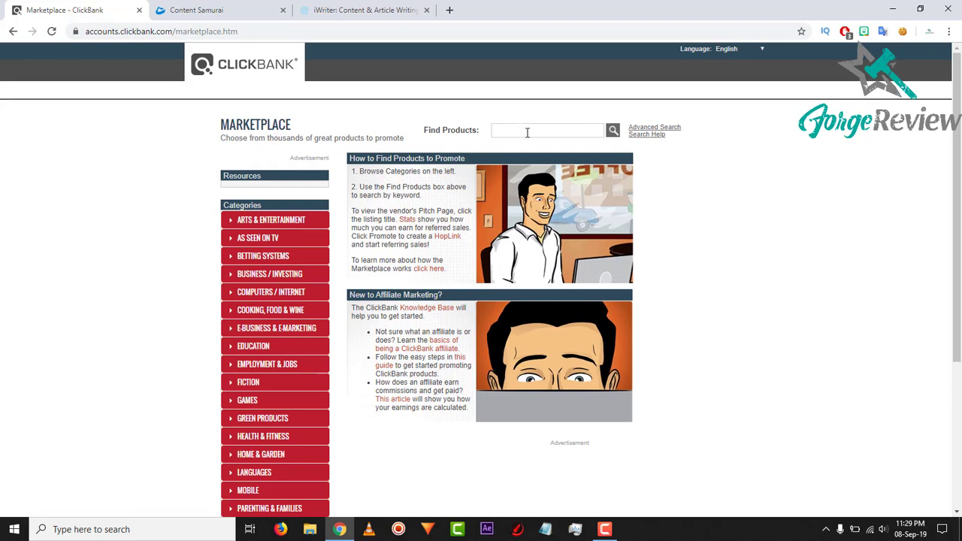
pyautogui.click(613, 130)
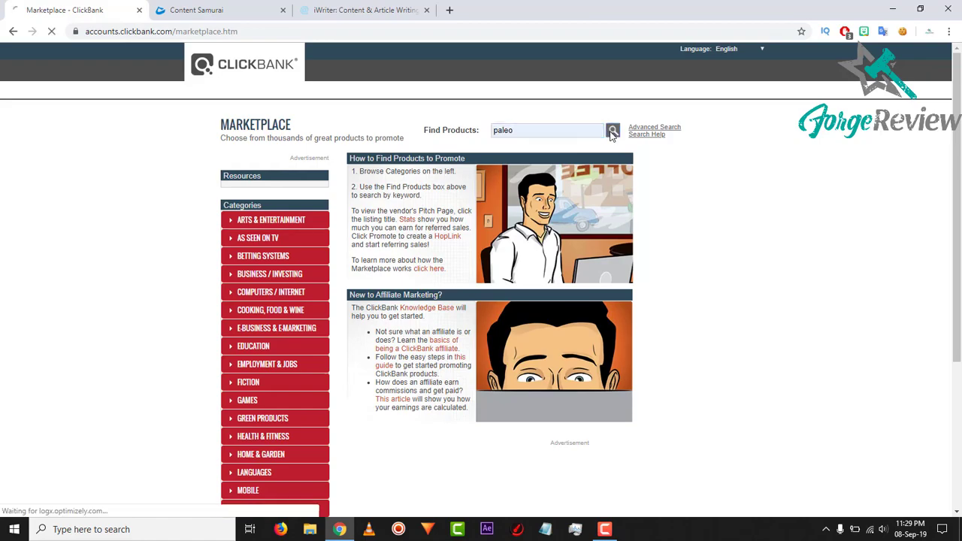
pyautogui.click(611, 130)
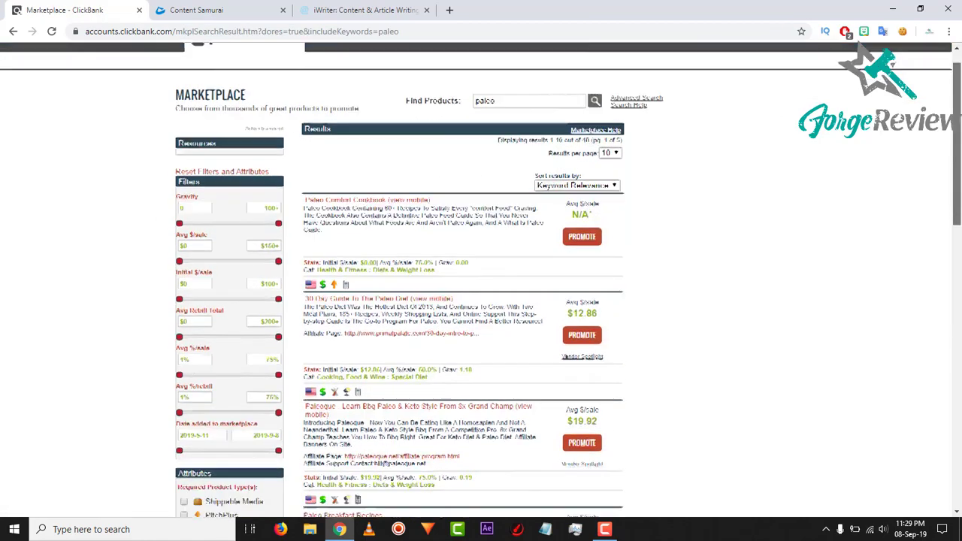
pyautogui.scroll(-3)
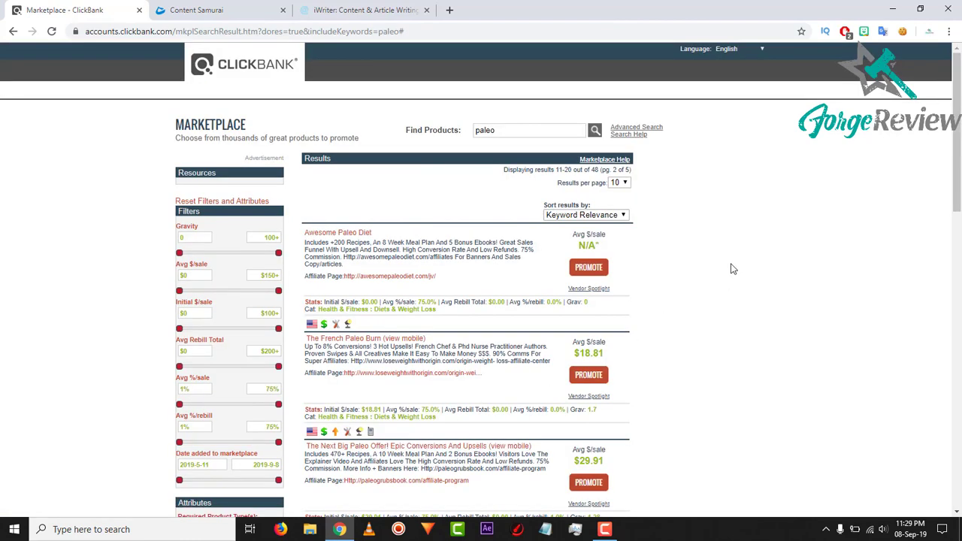
pyautogui.moveTo(721, 253)
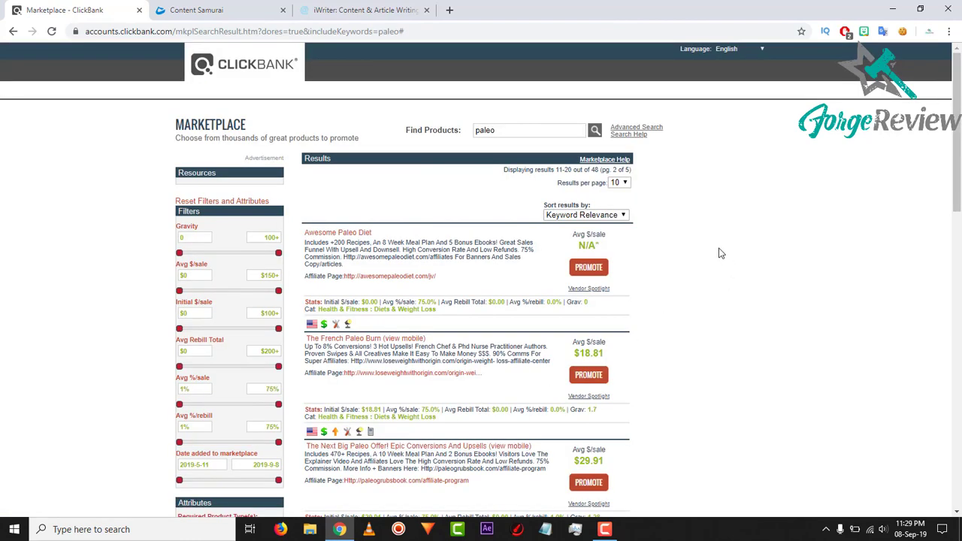
pyautogui.moveTo(602, 428)
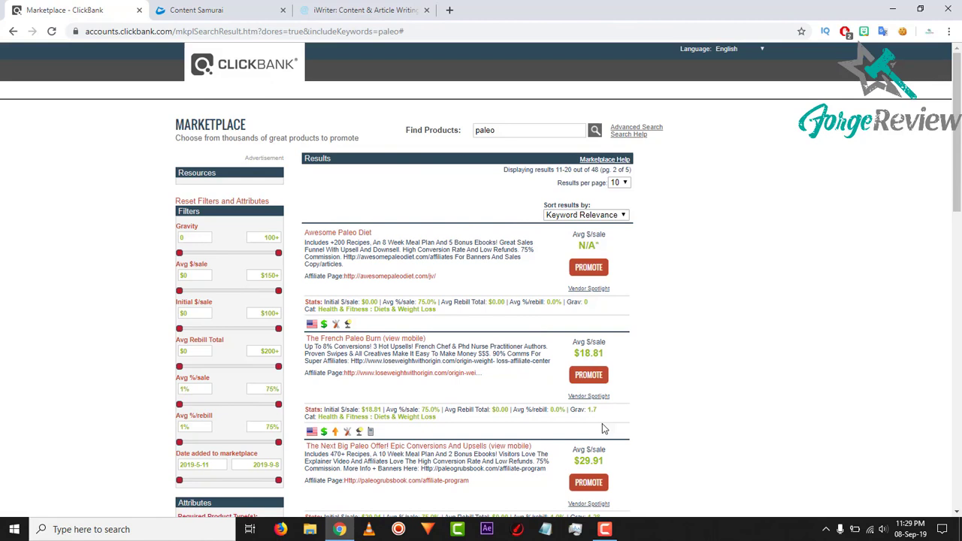
pyautogui.moveTo(701, 316)
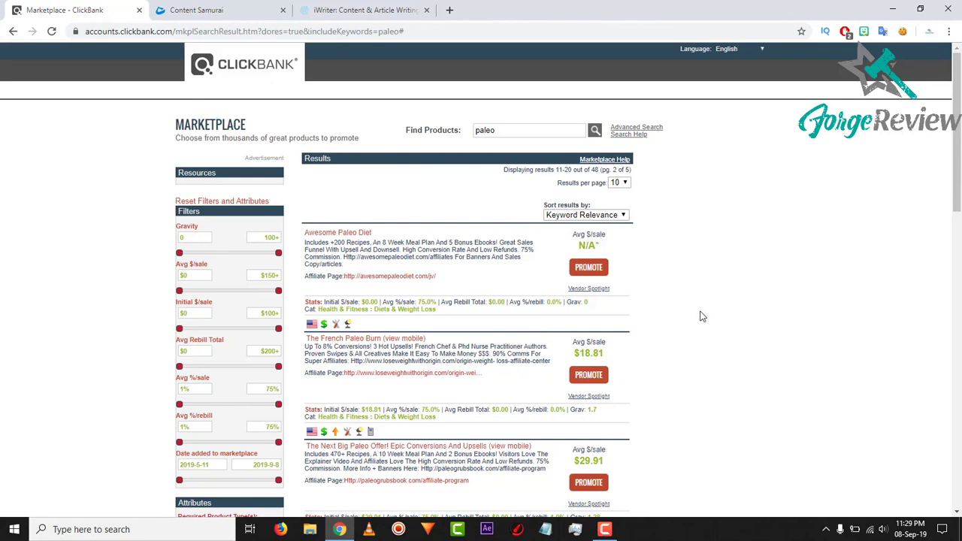
pyautogui.moveTo(256, 265)
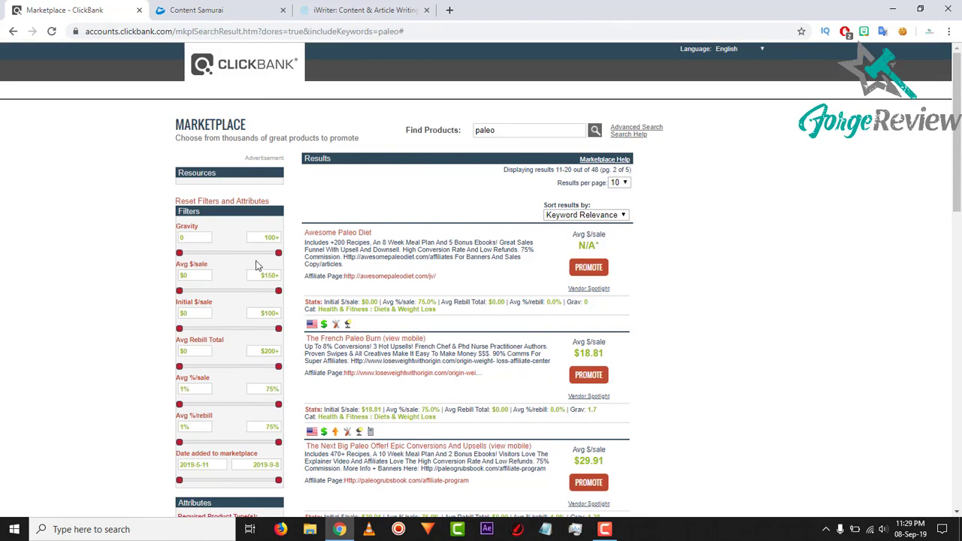
pyautogui.moveTo(595, 406)
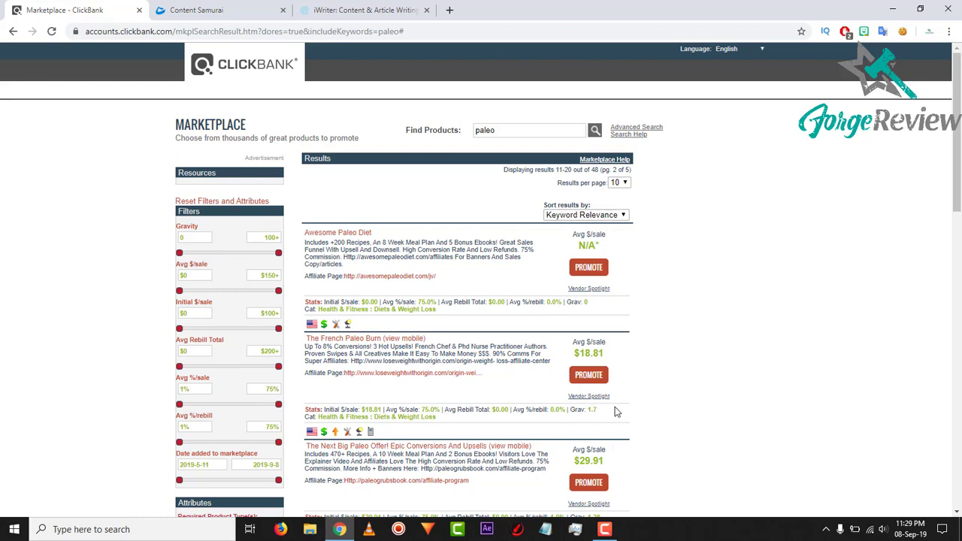
pyautogui.moveTo(601, 419)
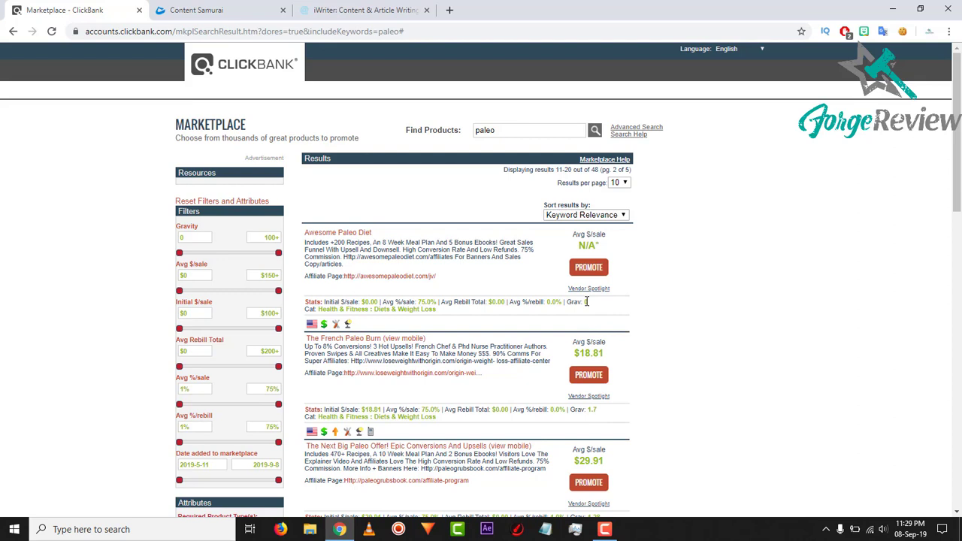
pyautogui.moveTo(614, 323)
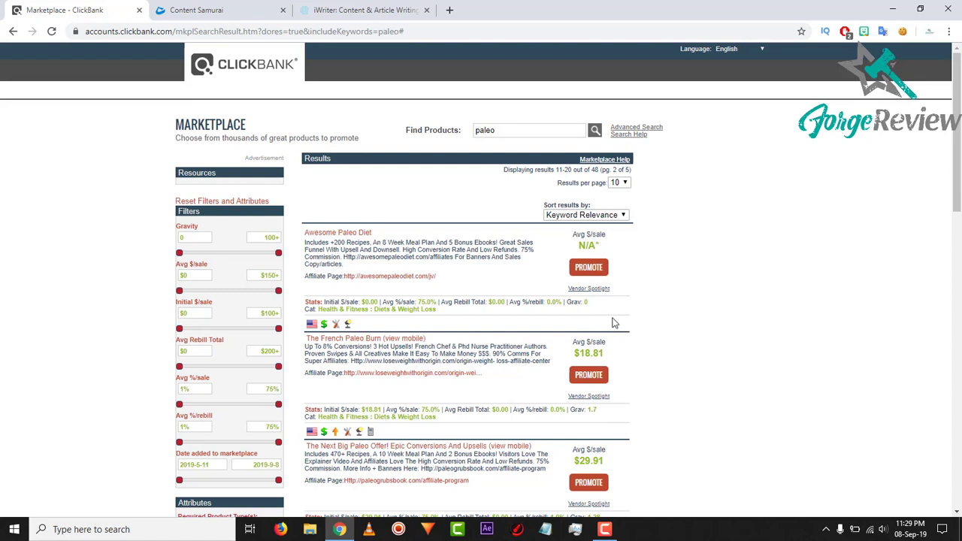
pyautogui.moveTo(574, 308)
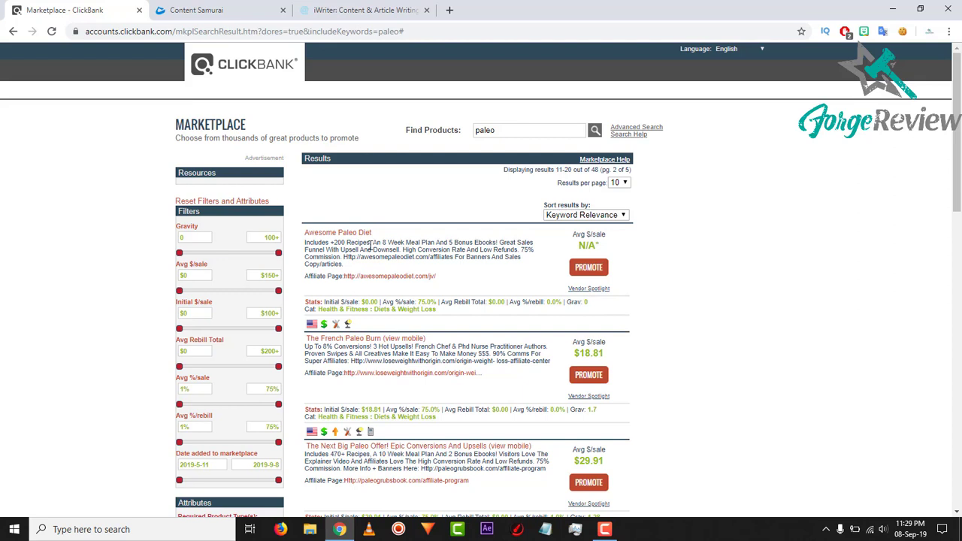
pyautogui.moveTo(191, 260)
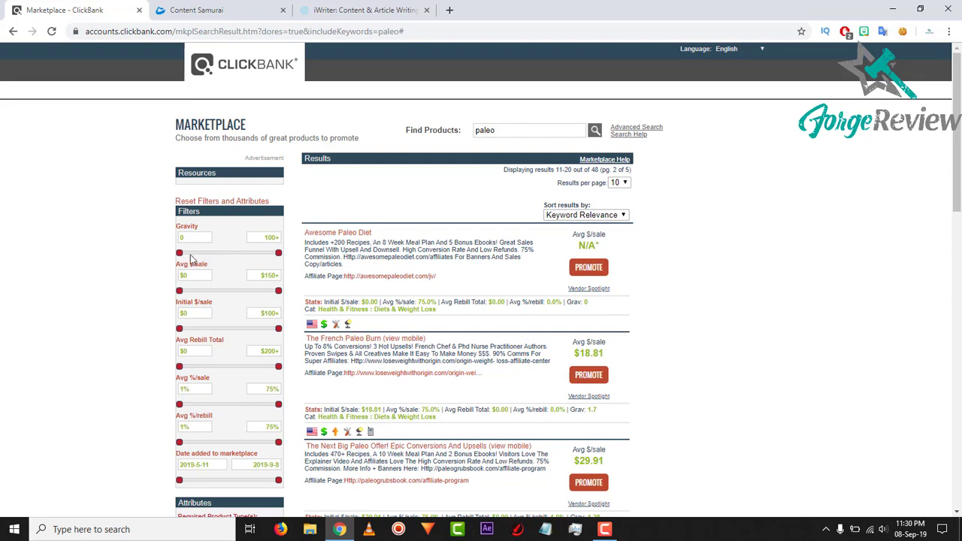
pyautogui.moveTo(137, 269)
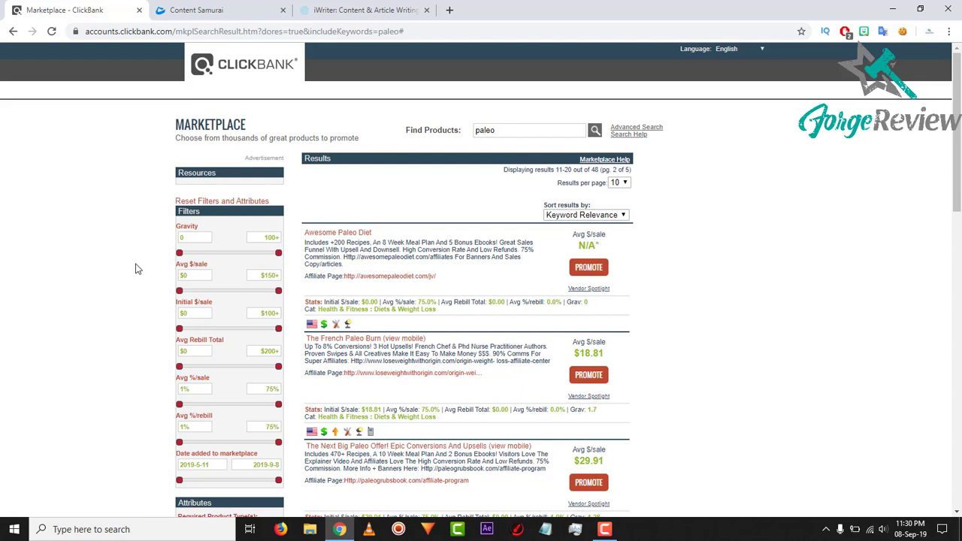
pyautogui.moveTo(375, 243)
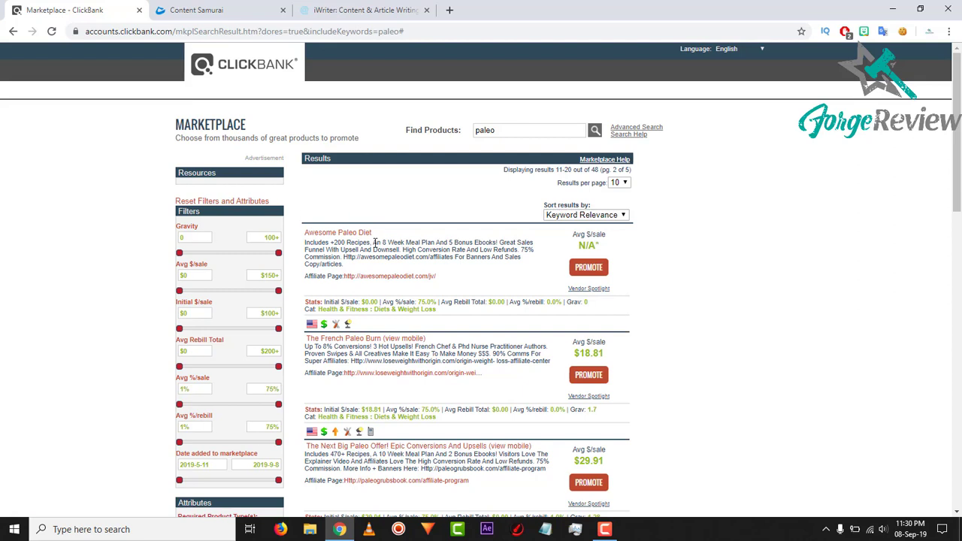
pyautogui.moveTo(390, 276)
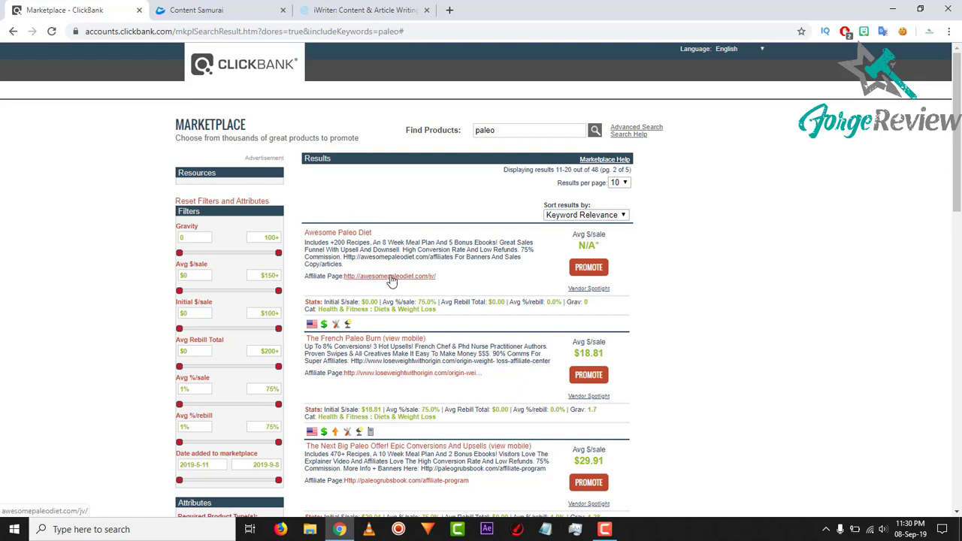
# Open the Awesome Paleo Diet affiliate page in a new tab and switch to it
pyautogui.click(388, 276)
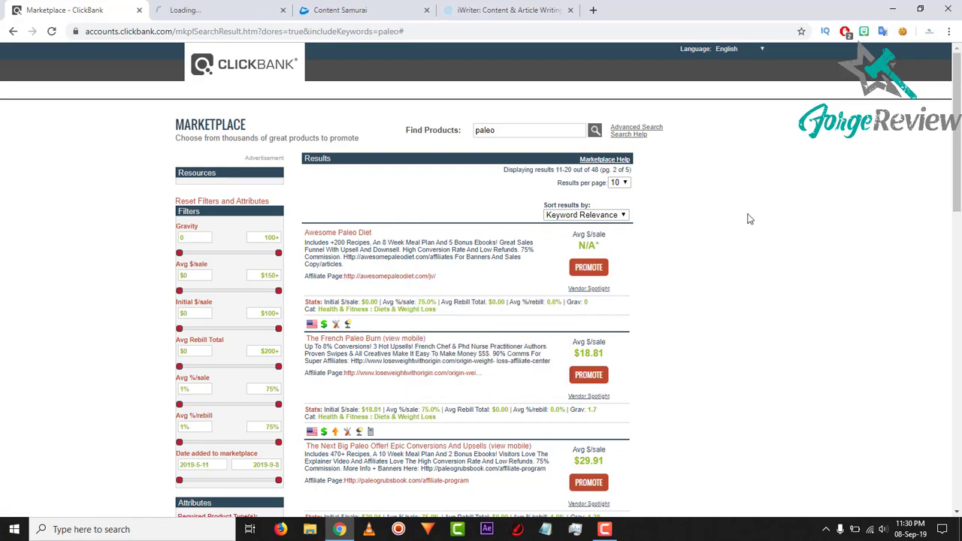
pyautogui.scroll(-3)
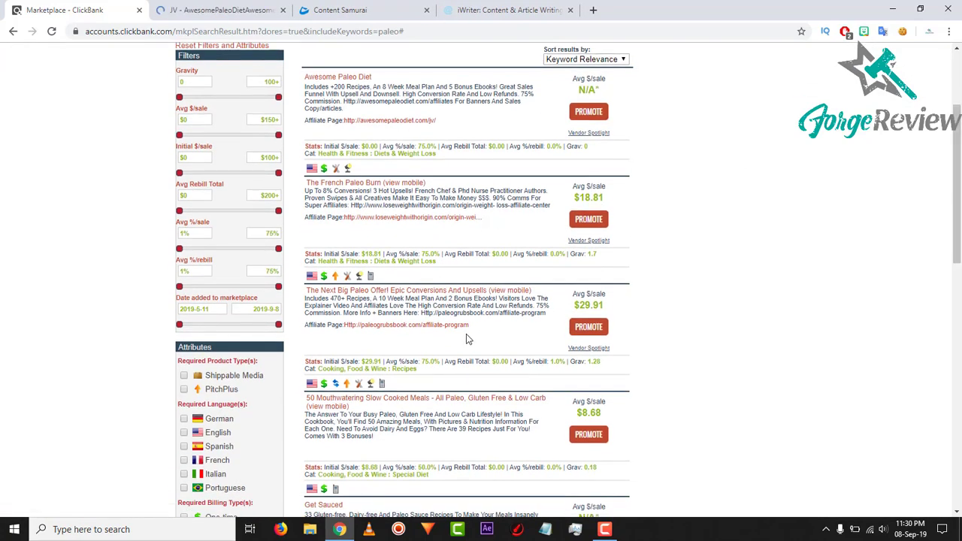
pyautogui.scroll(-3)
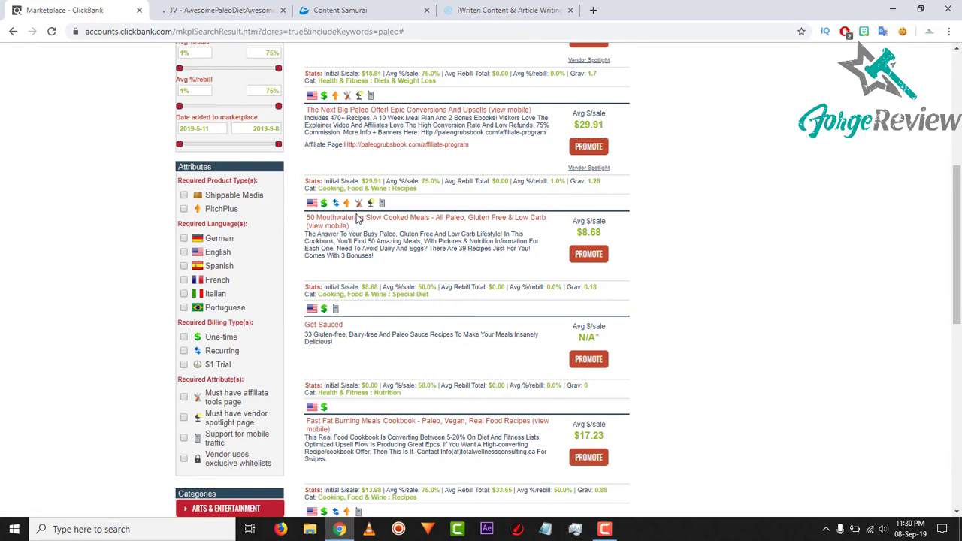
pyautogui.scroll(3)
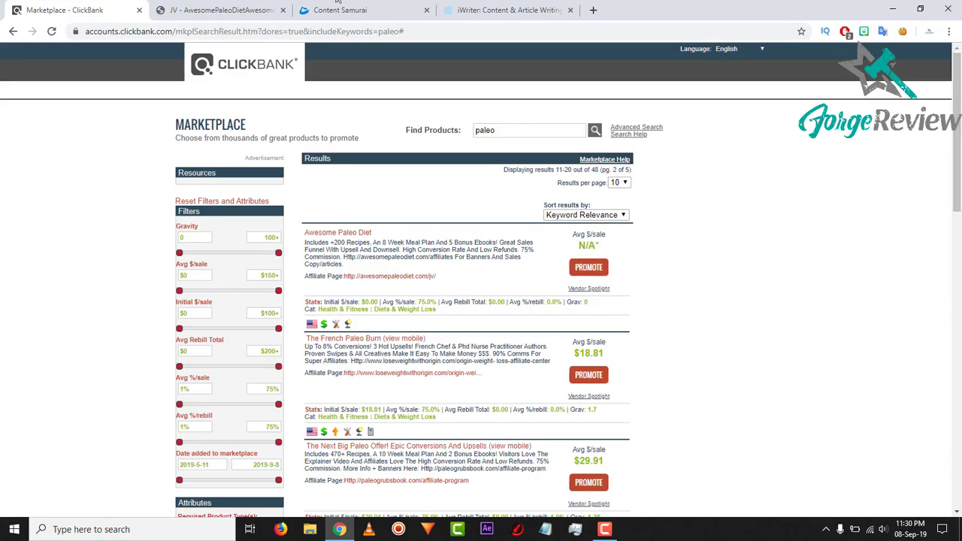
pyautogui.click(388, 276)
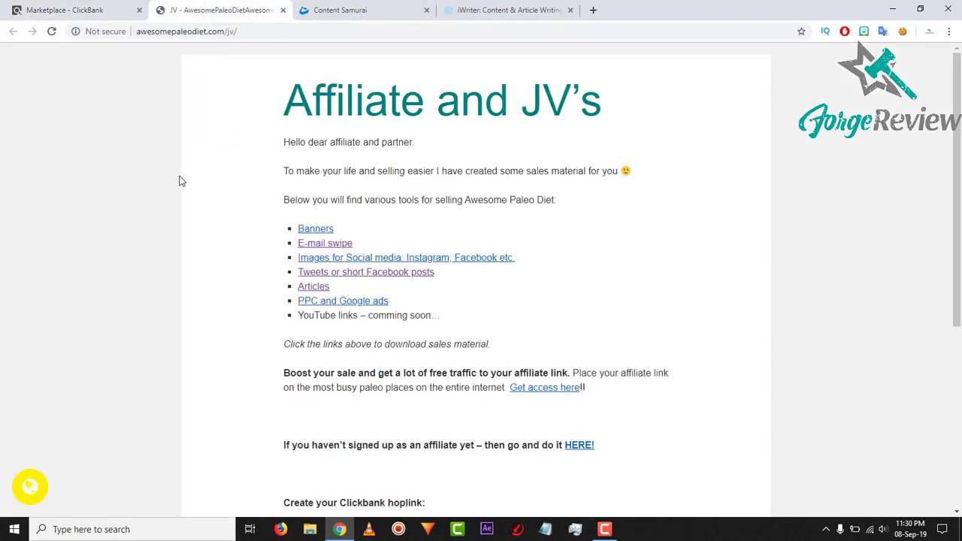
pyautogui.moveTo(218, 193)
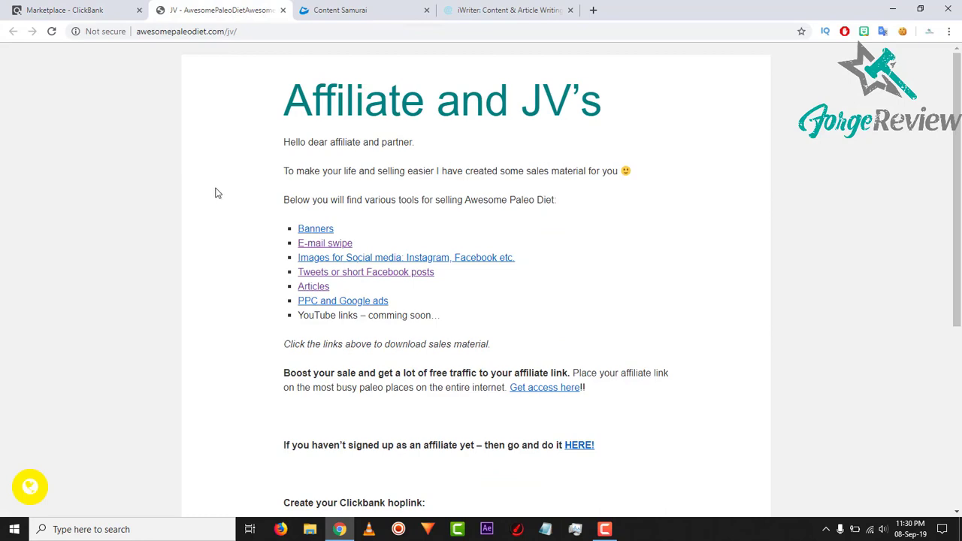
# Open the E-mail swipe and Articles sales materials from the affiliate page
pyautogui.scroll(-3)
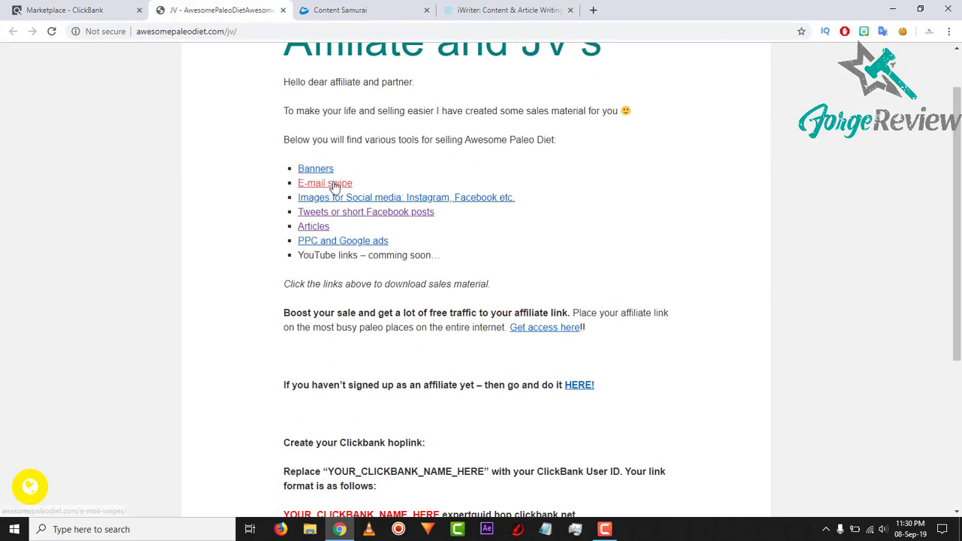
pyautogui.click(324, 183)
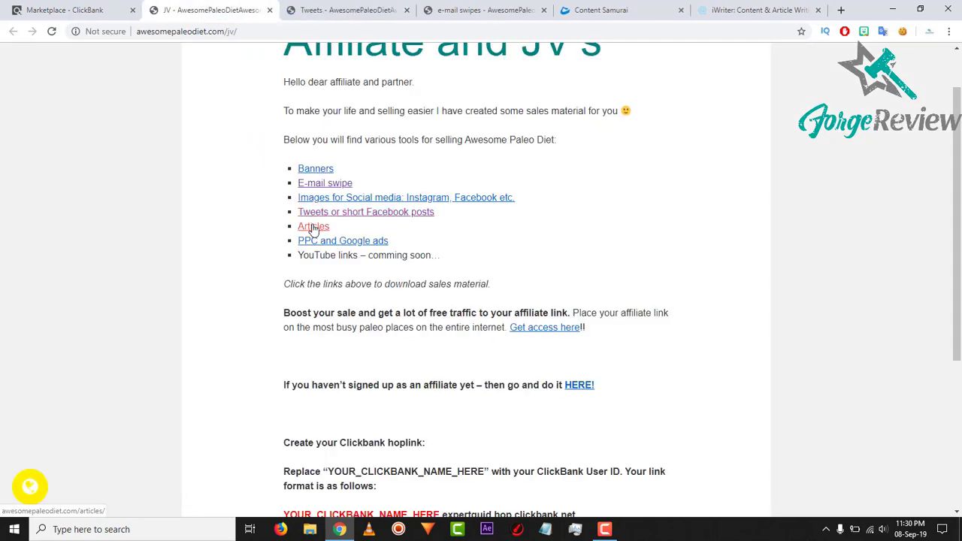
pyautogui.click(314, 226)
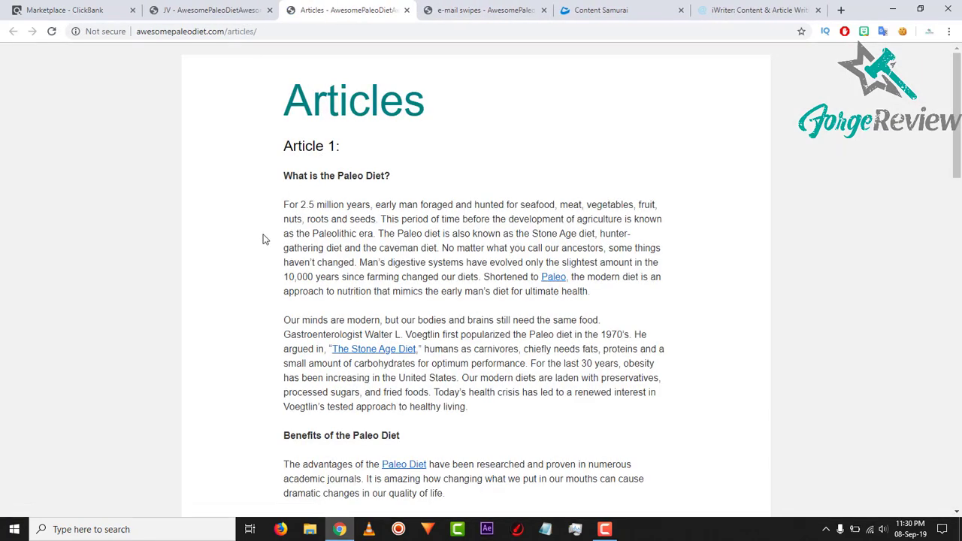
pyautogui.moveTo(270, 256)
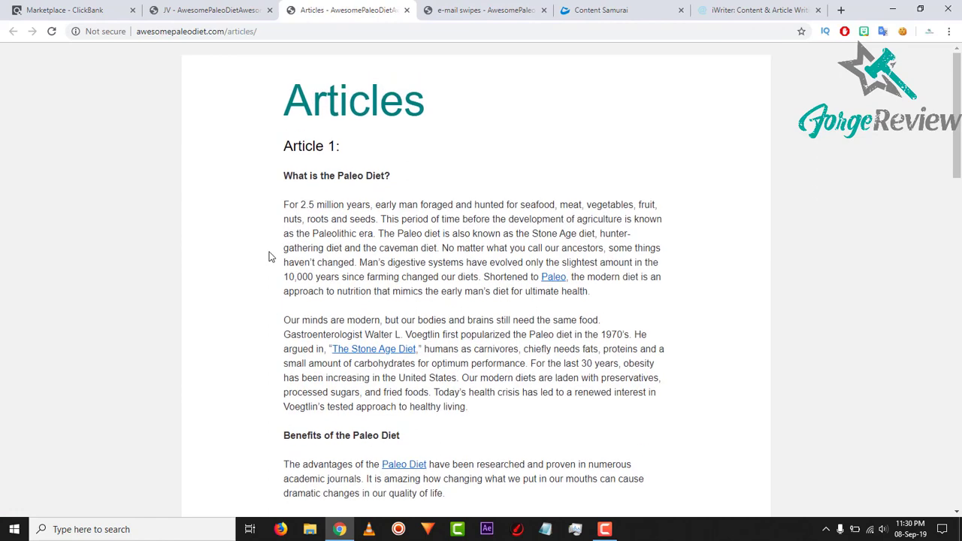
# Read through Article 1, then bring up the E-mail swipes page
pyautogui.scroll(-3)
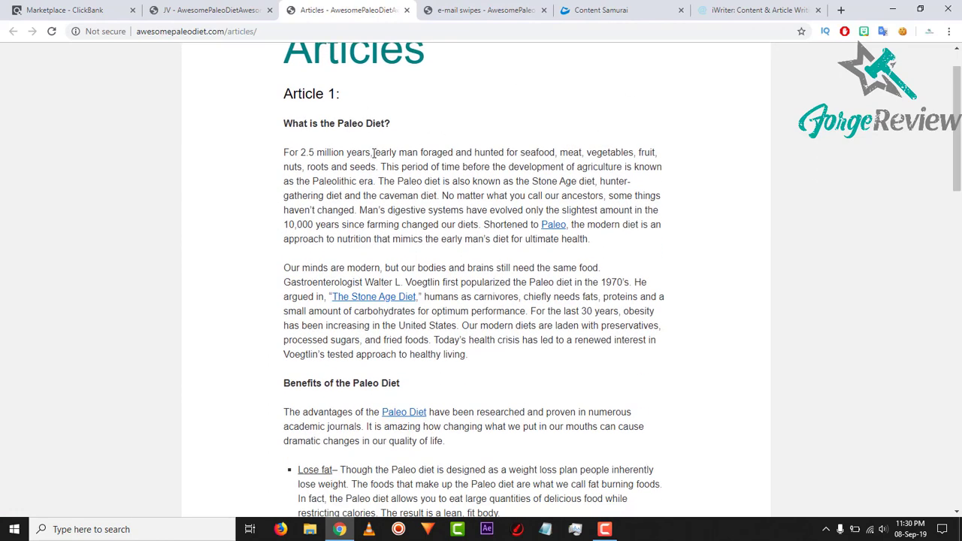
pyautogui.scroll(-3)
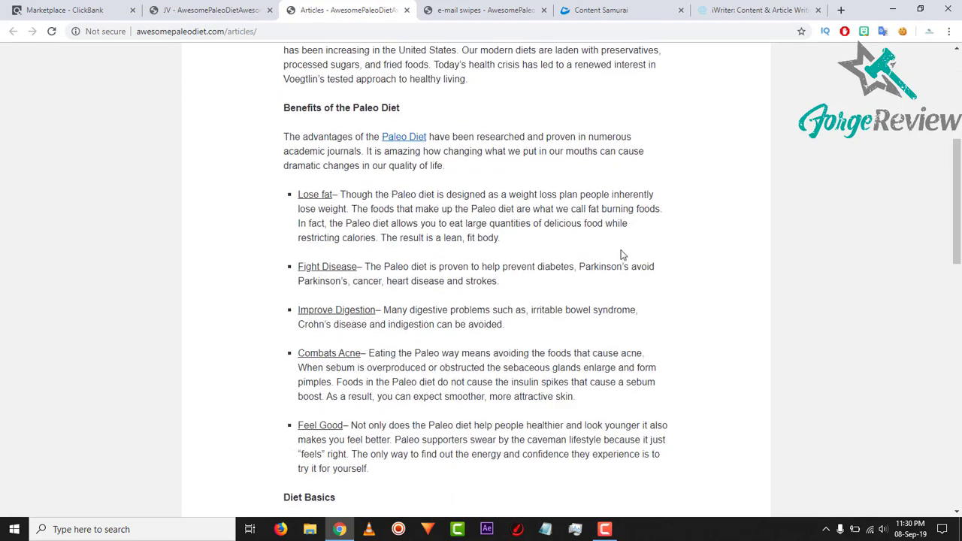
pyautogui.scroll(-3)
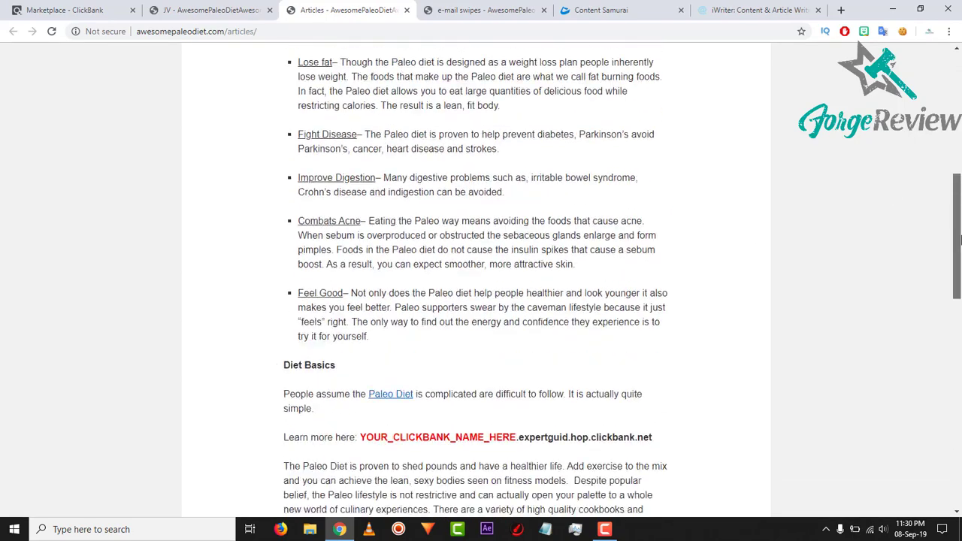
pyautogui.scroll(-3)
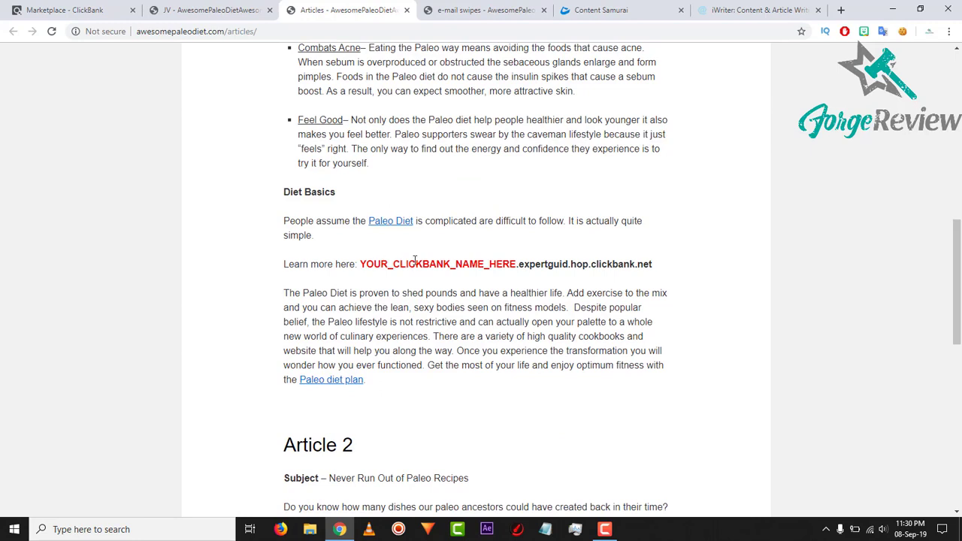
pyautogui.moveTo(438, 269)
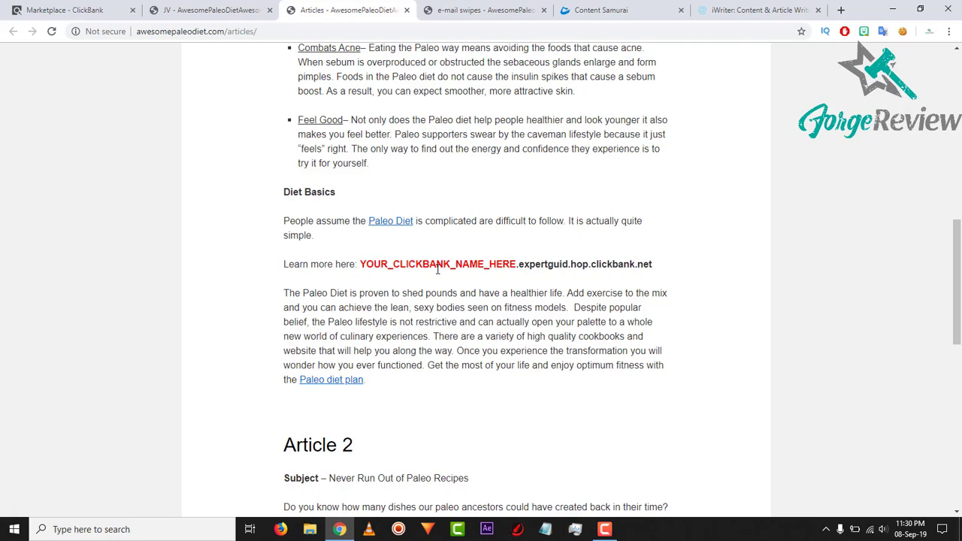
pyautogui.moveTo(956, 282)
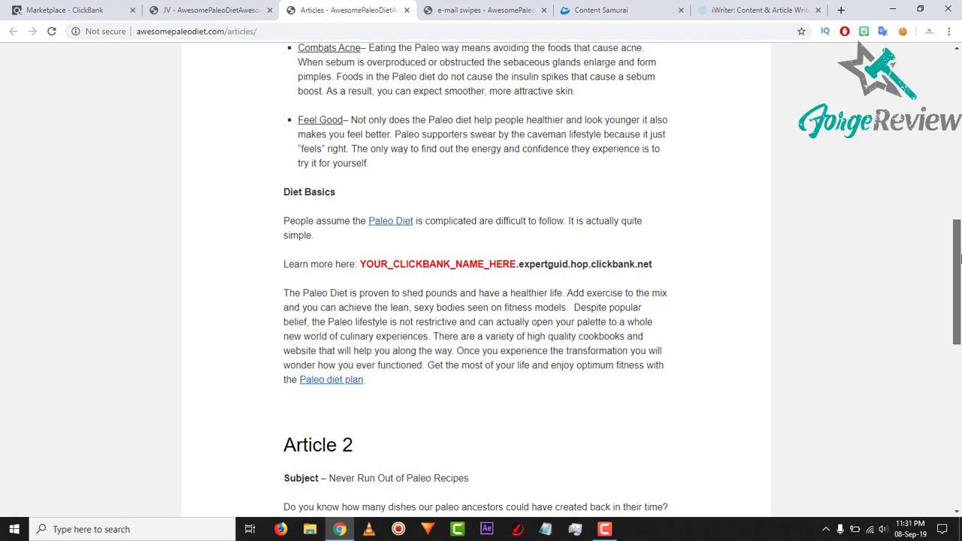
pyautogui.scroll(3)
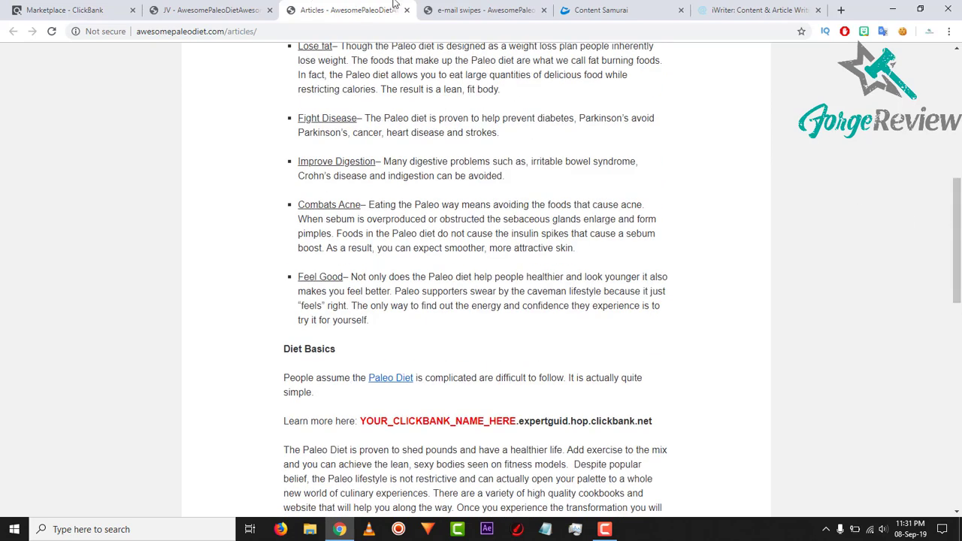
pyautogui.click(485, 10)
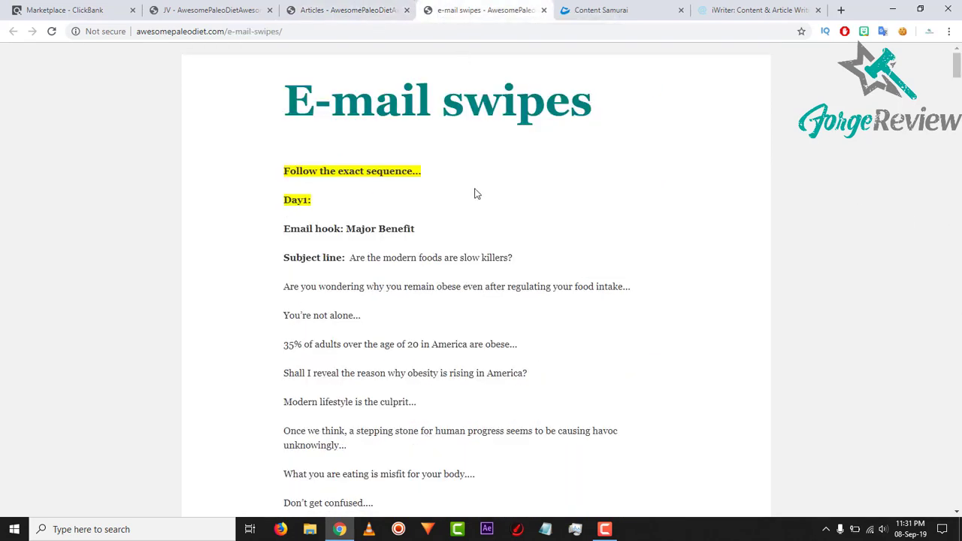
# Read the Day 1 e-mail swipe, then move through the Articles page to iWriter's pricing
pyautogui.scroll(-3)
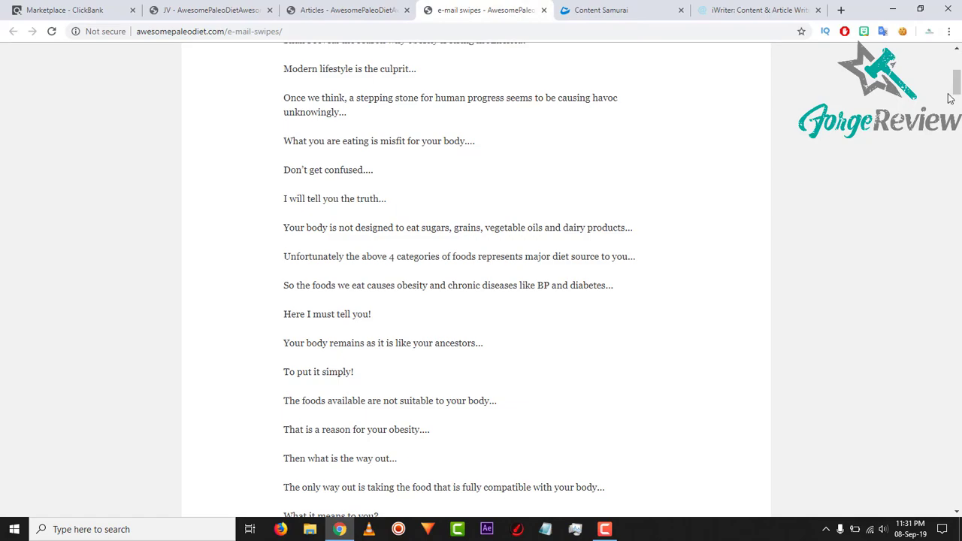
pyautogui.scroll(-3)
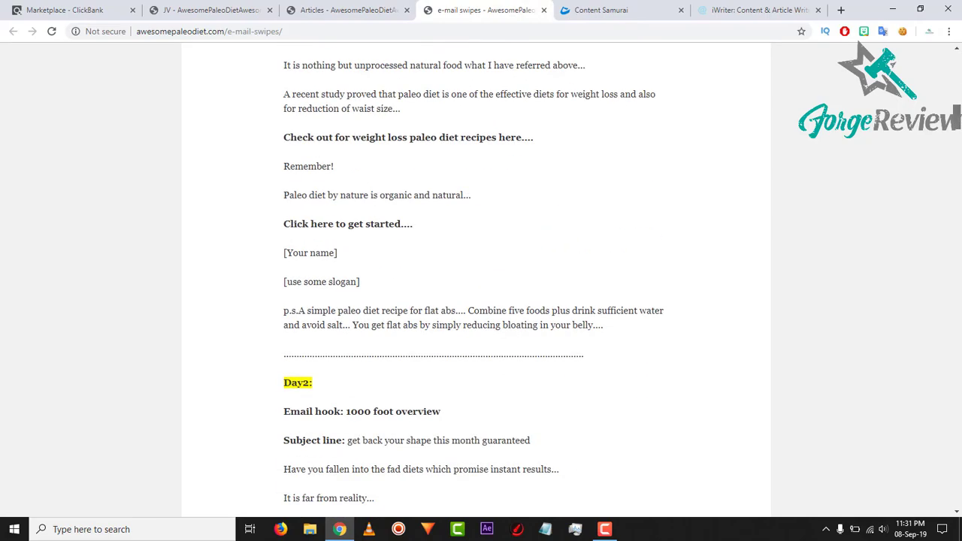
pyautogui.click(346, 10)
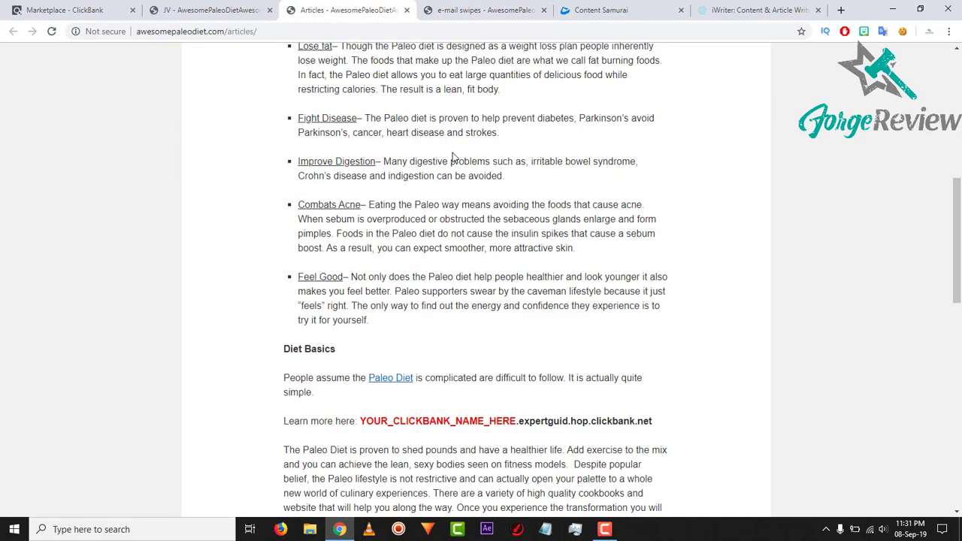
pyautogui.click(759, 9)
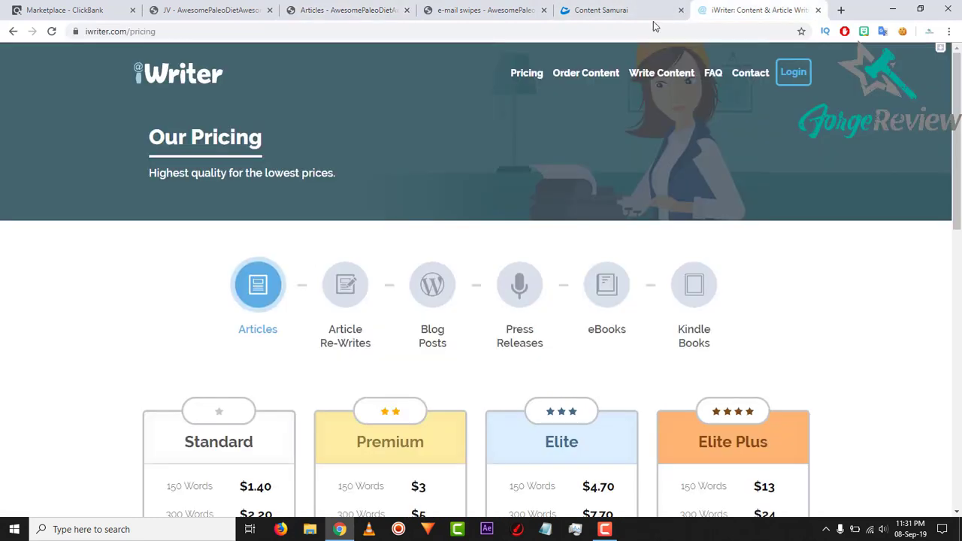
# Look over iWriter's article prices by word count and tier, then return to Article 1
pyautogui.scroll(-3)
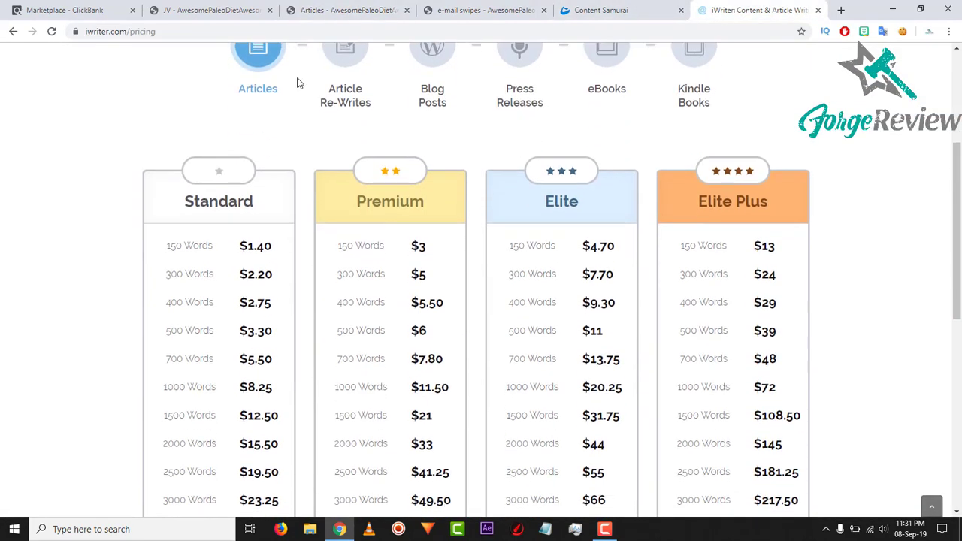
pyautogui.scroll(-3)
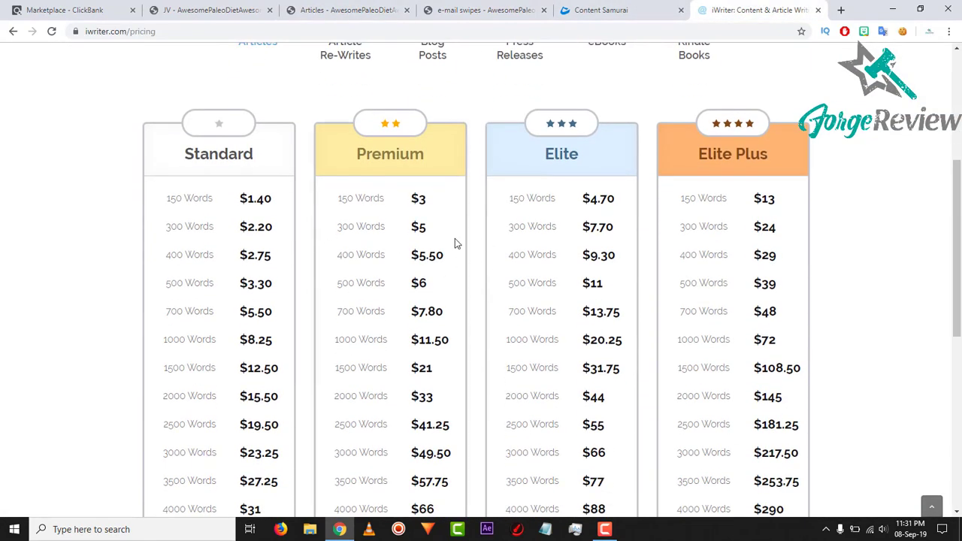
pyautogui.moveTo(385, 451)
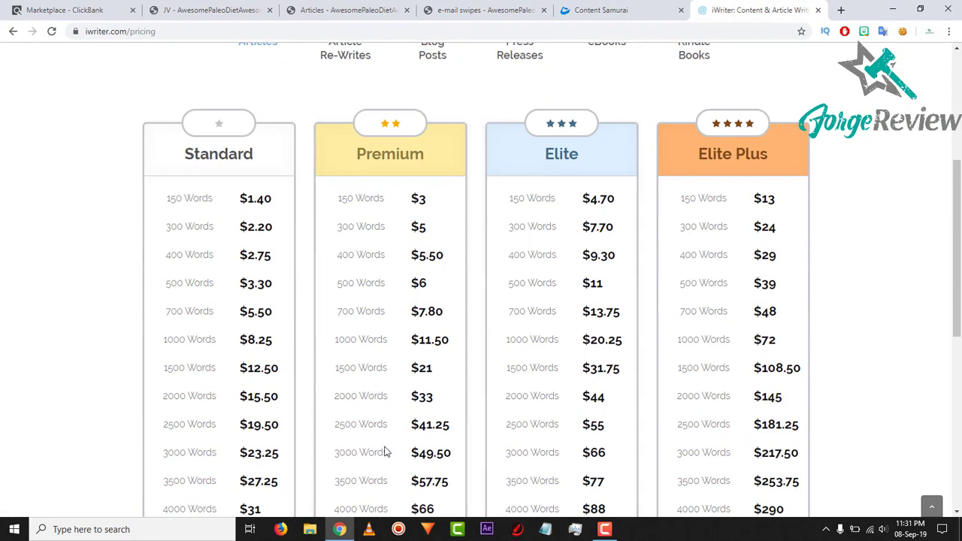
pyautogui.moveTo(305, 310)
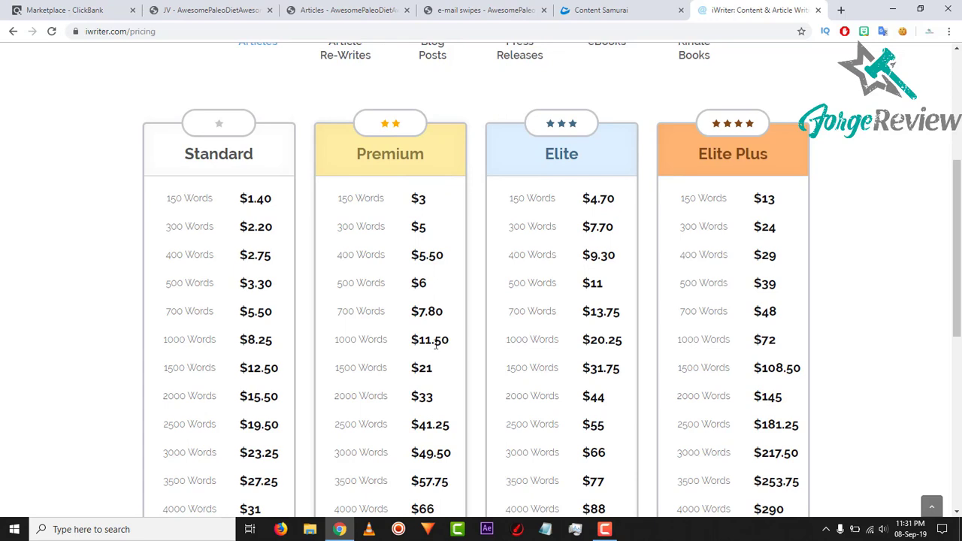
pyautogui.moveTo(358, 306)
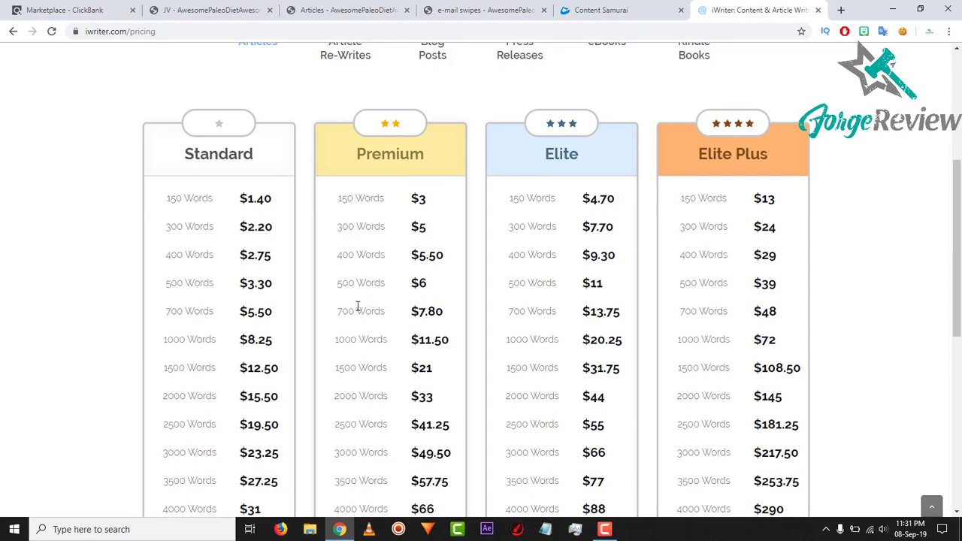
pyautogui.moveTo(350, 284)
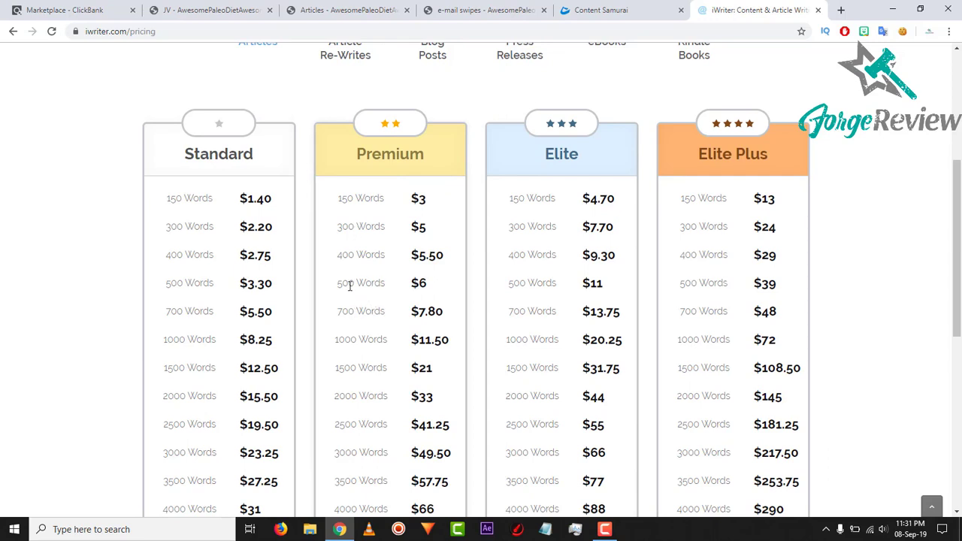
pyautogui.moveTo(411, 269)
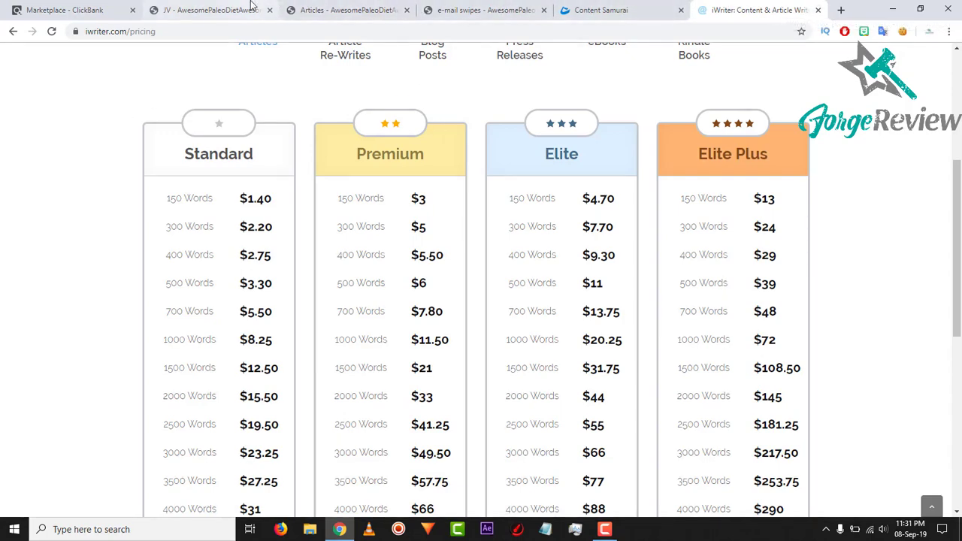
pyautogui.click(345, 9)
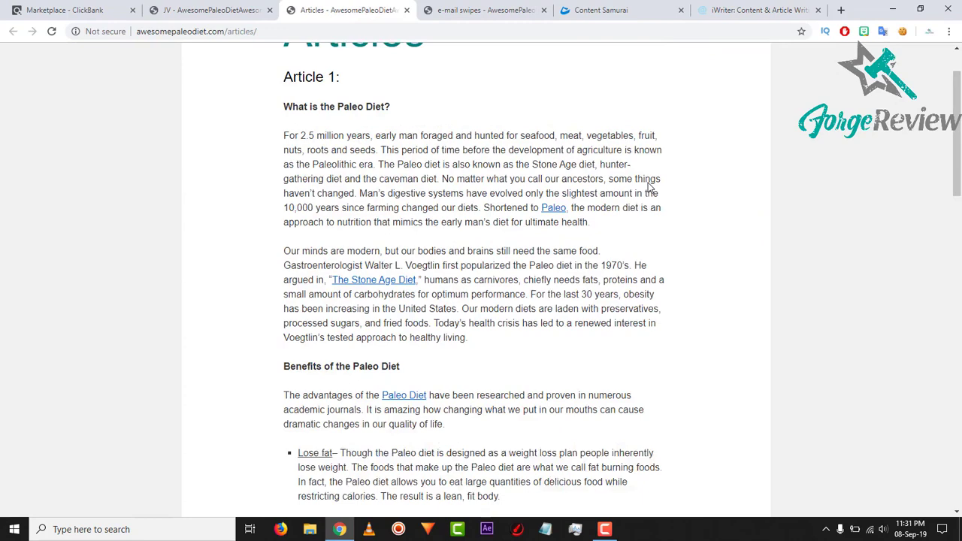
# Copy Article 1 from 'What is the Paleo Diet?' to its end and return to Content Samurai
pyautogui.scroll(3)
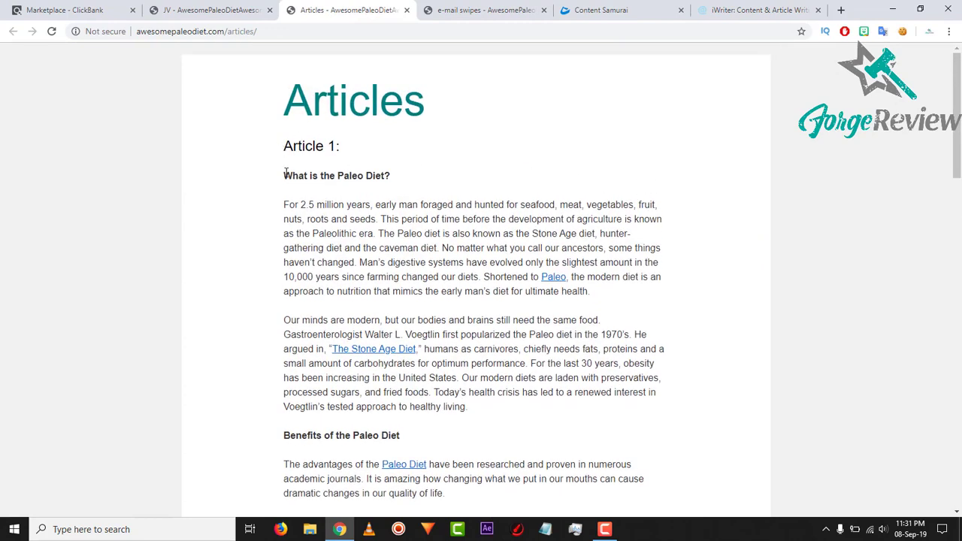
pyautogui.doubleClick(294, 175)
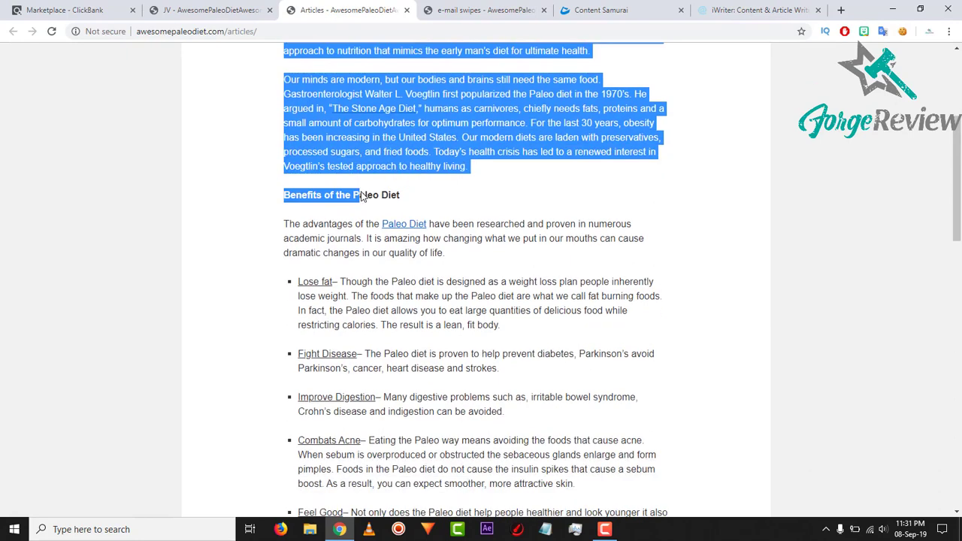
pyautogui.scroll(-3)
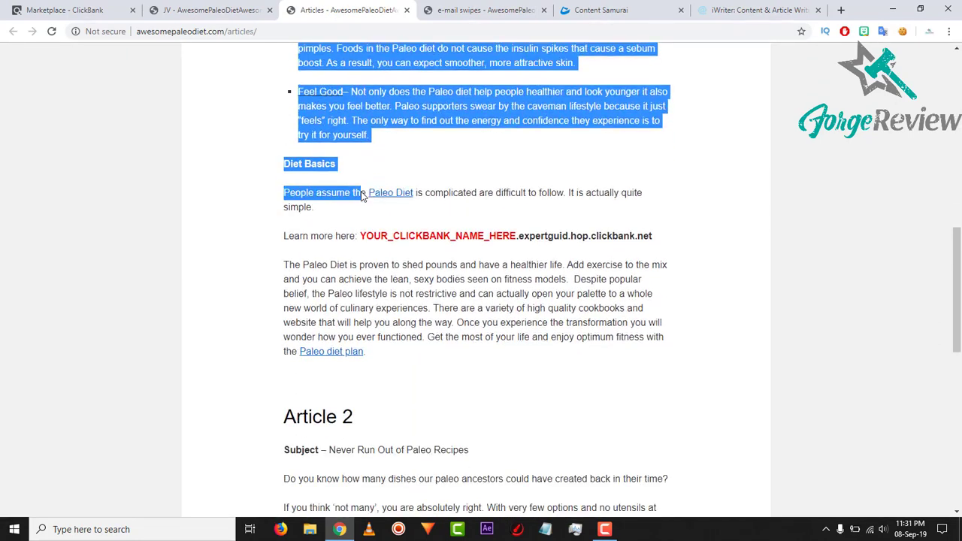
pyautogui.moveTo(361, 192); pyautogui.dragTo(365, 350)
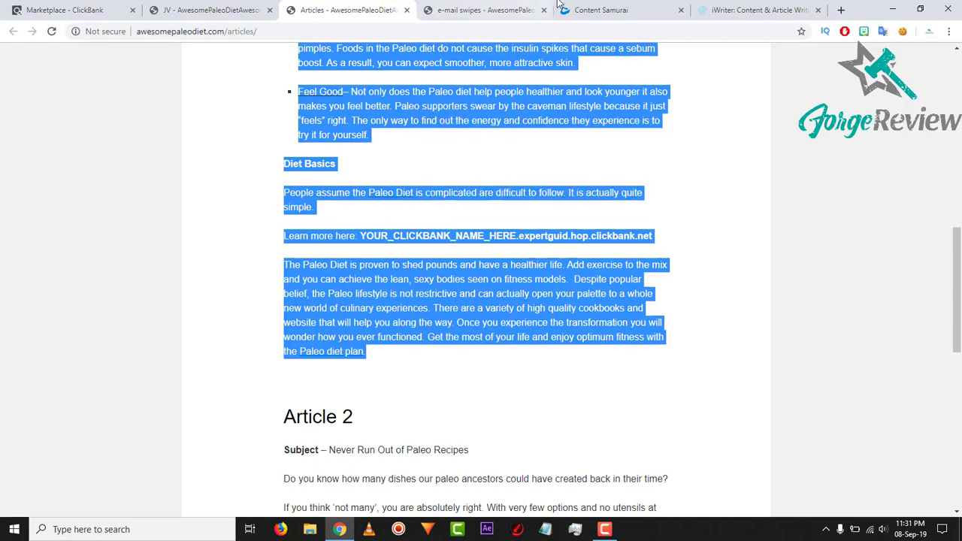
pyautogui.click(601, 10)
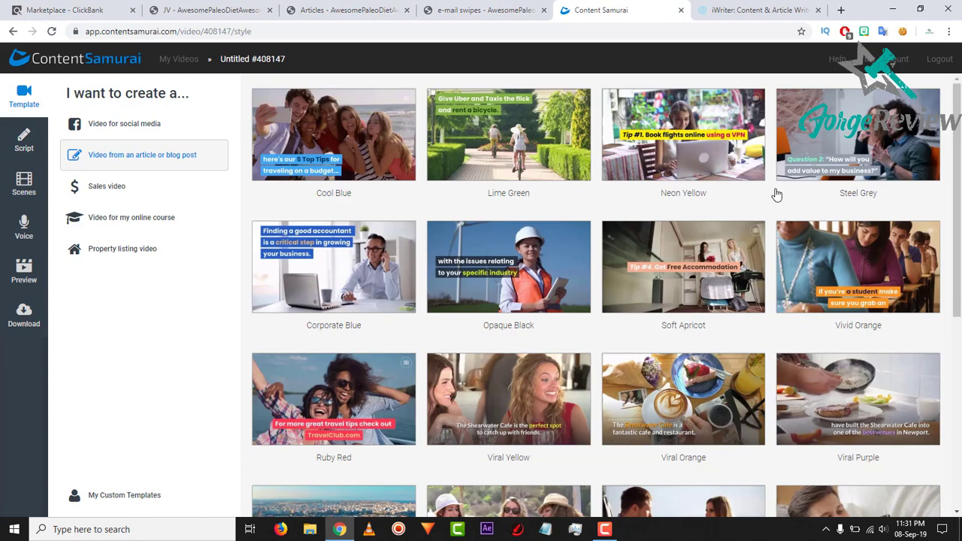
pyautogui.moveTo(200, 146)
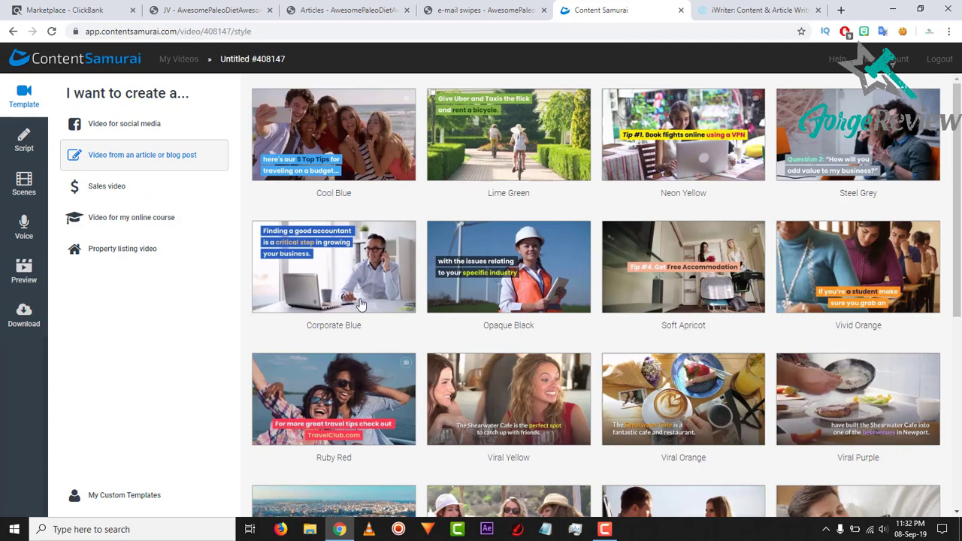
pyautogui.moveTo(353, 162)
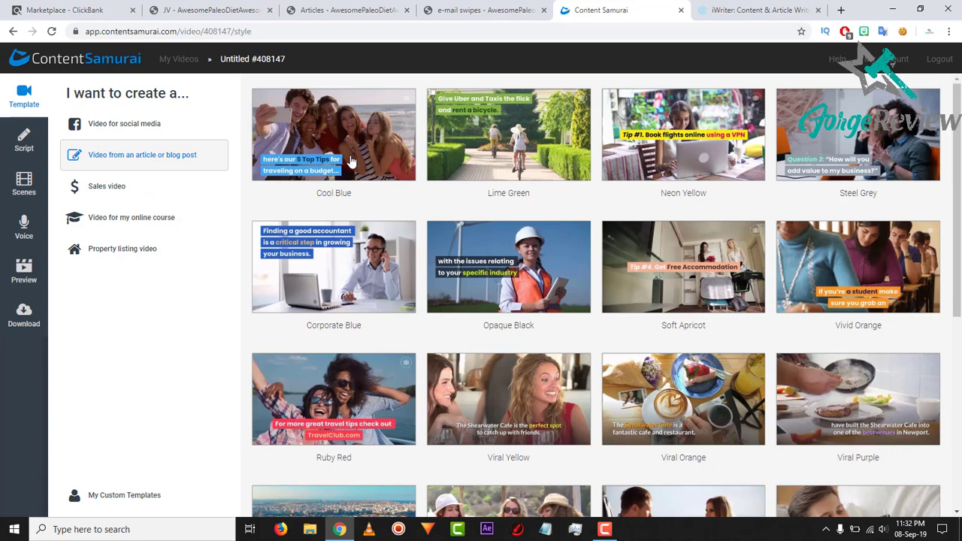
# Select the Cool Blue template to reach the Script step
pyautogui.click(23, 140)
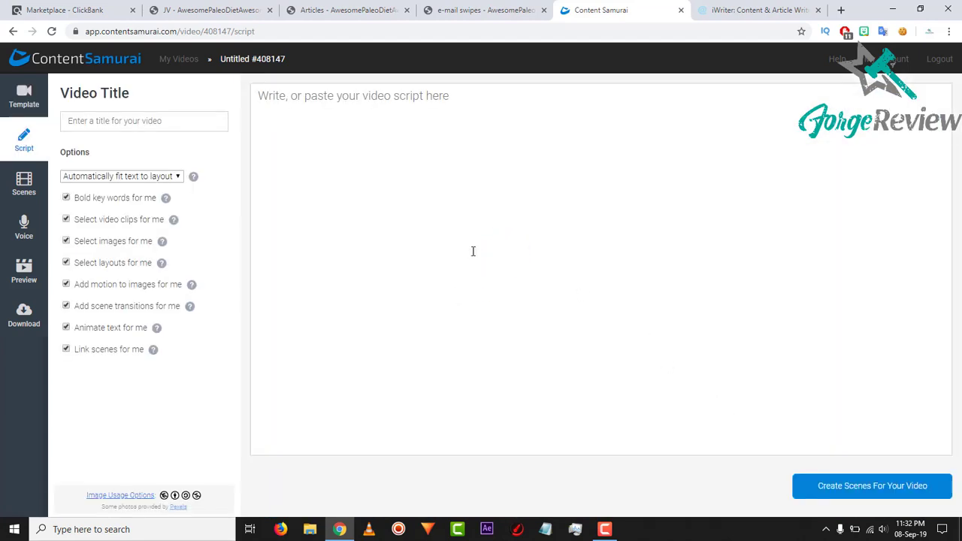
# Title it 'paleo video', paste the article, drop the 'Learn more here' line, and create scenes
pyautogui.write('paleo video')
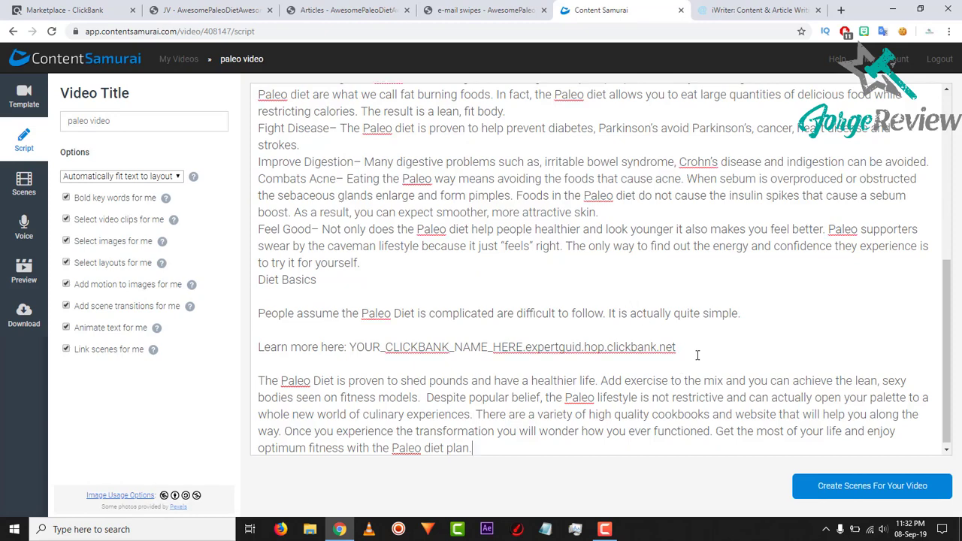
pyautogui.tripleClick(465, 346)
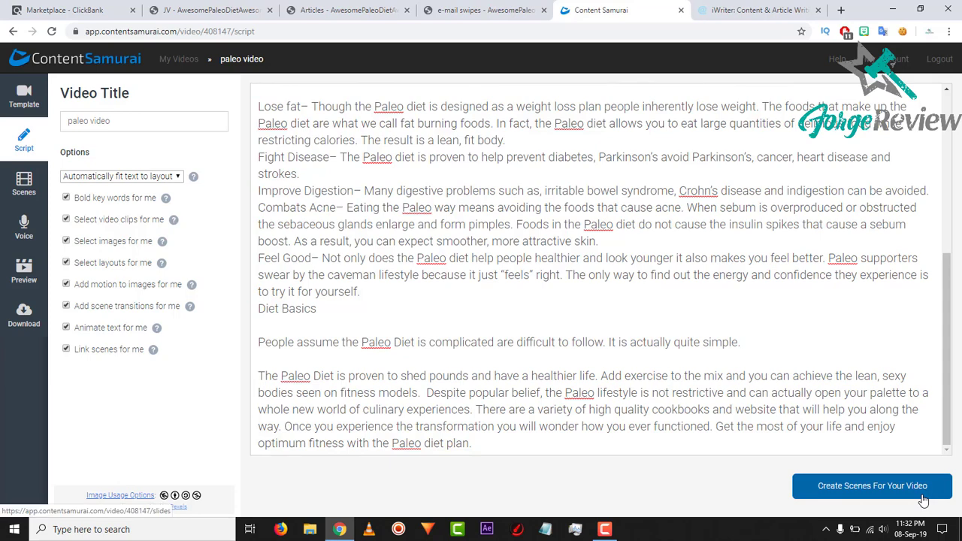
pyautogui.click(873, 486)
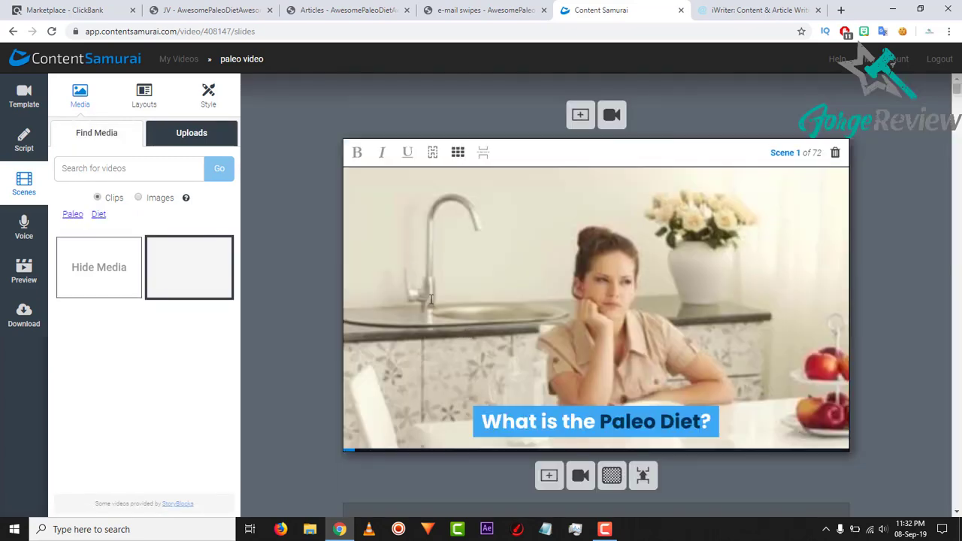
# Put the suggested fish clip on scene 3, scroll to scene 11, and open Preview
pyautogui.click(188, 267)
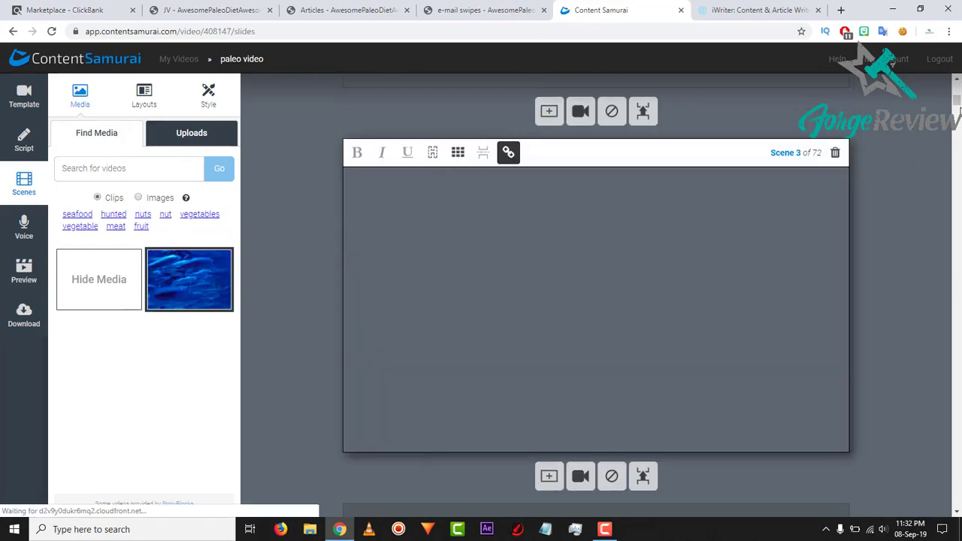
pyautogui.click(188, 279)
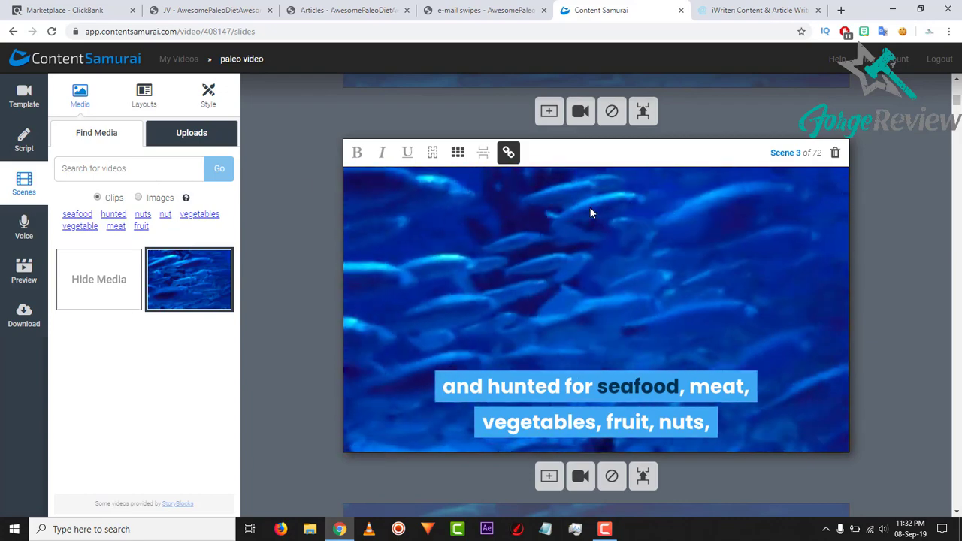
pyautogui.scroll(-3)
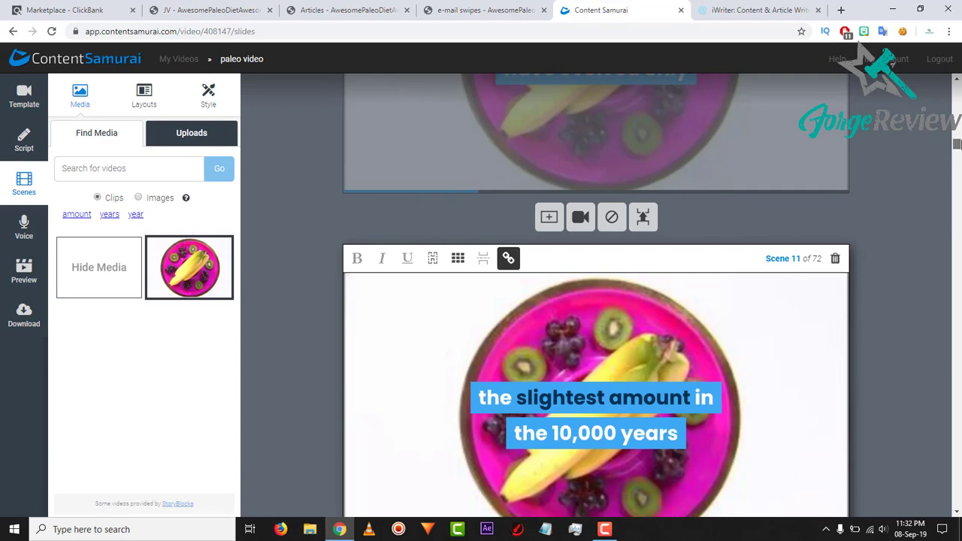
pyautogui.click(23, 270)
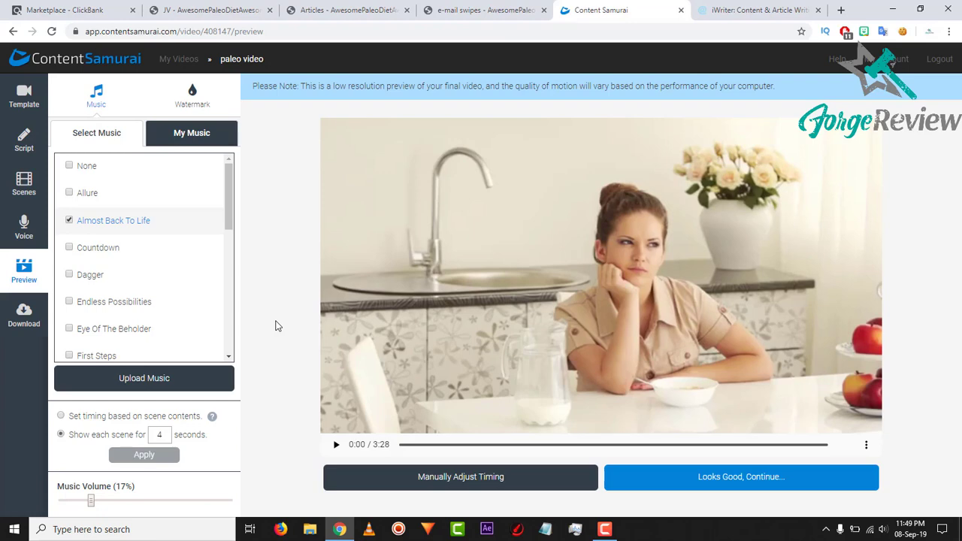
pyautogui.moveTo(233, 180)
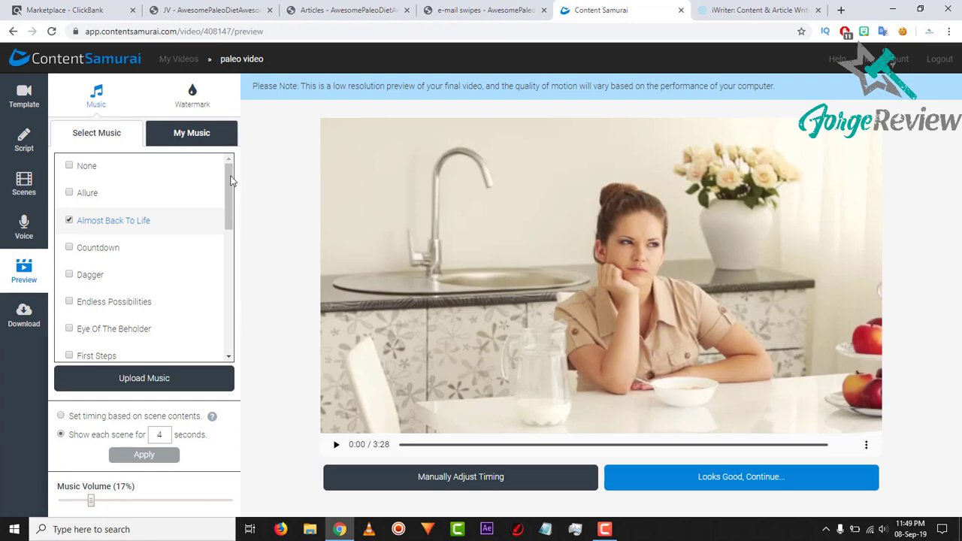
pyautogui.moveTo(361, 459)
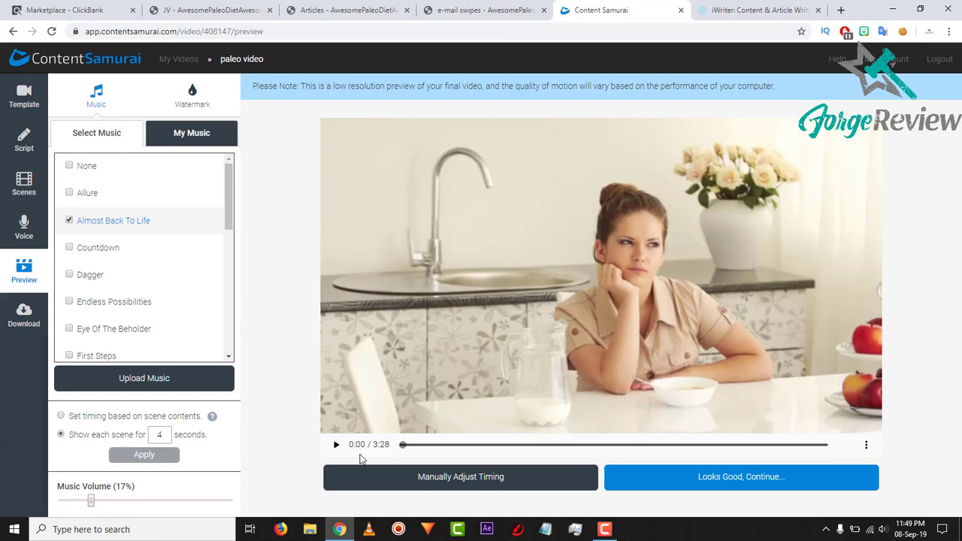
pyautogui.moveTo(379, 451)
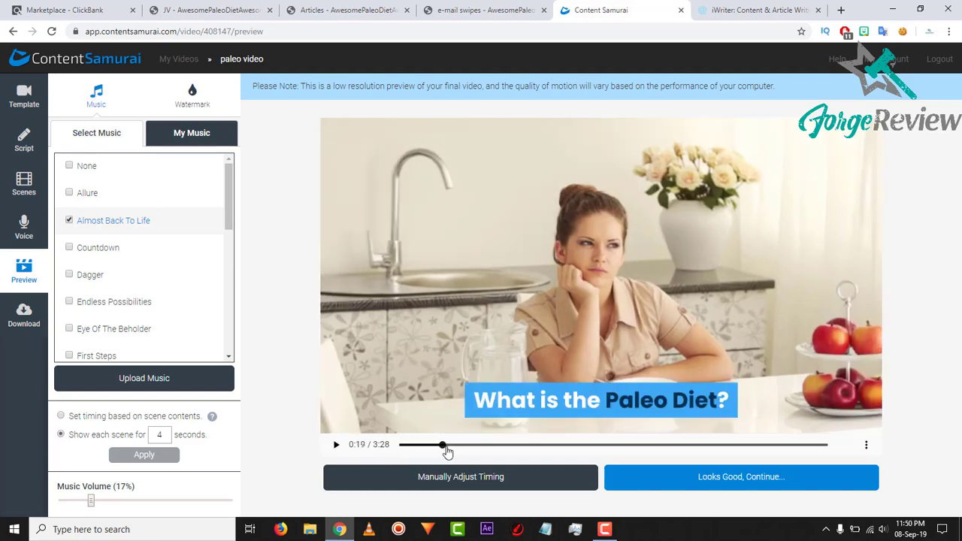
pyautogui.moveTo(442, 445); pyautogui.dragTo(504, 445)
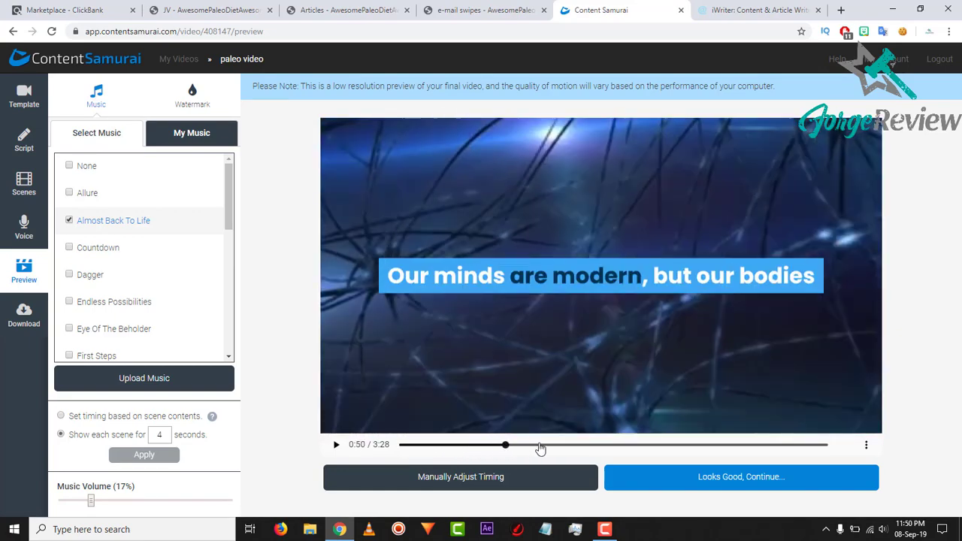
pyautogui.moveTo(504, 444); pyautogui.dragTo(691, 444)
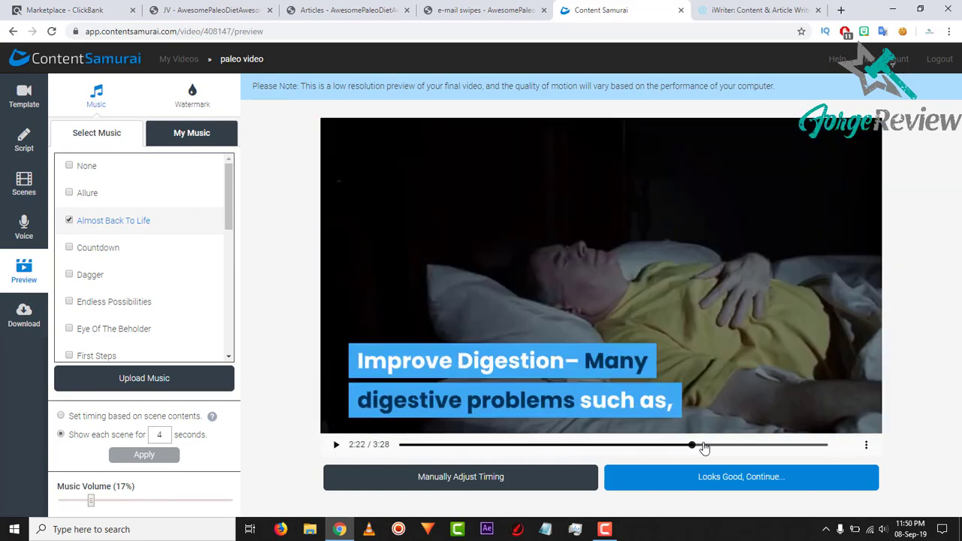
pyautogui.moveTo(691, 444); pyautogui.dragTo(755, 444)
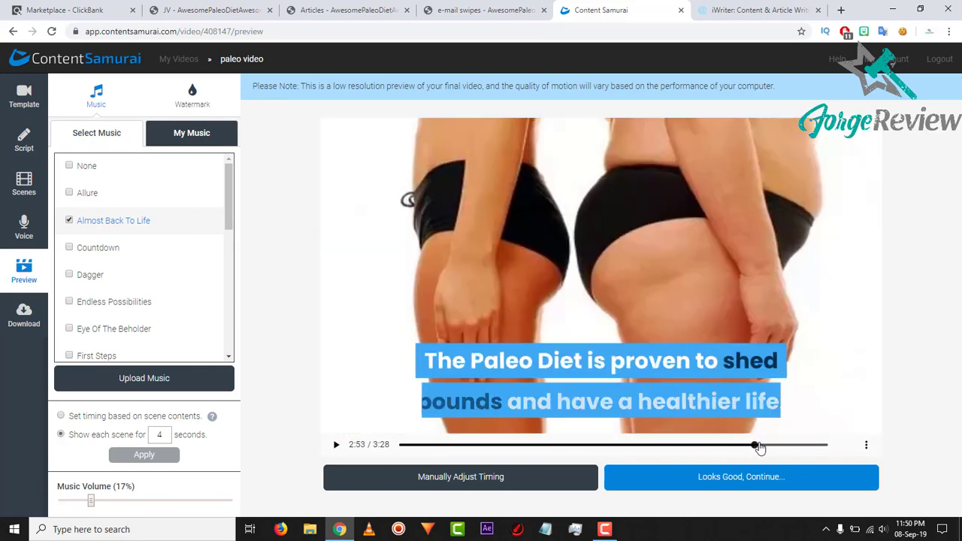
pyautogui.moveTo(754, 445); pyautogui.dragTo(800, 445)
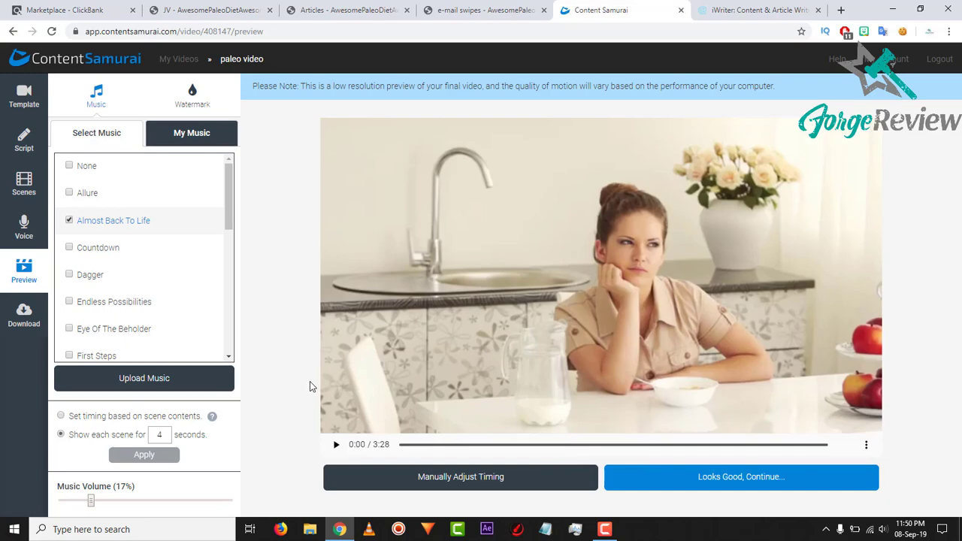
# Cycle through the JV, Articles, iWriter and Content Samurai tabs, ending on the Affiliate and JV's page
pyautogui.click(210, 10)
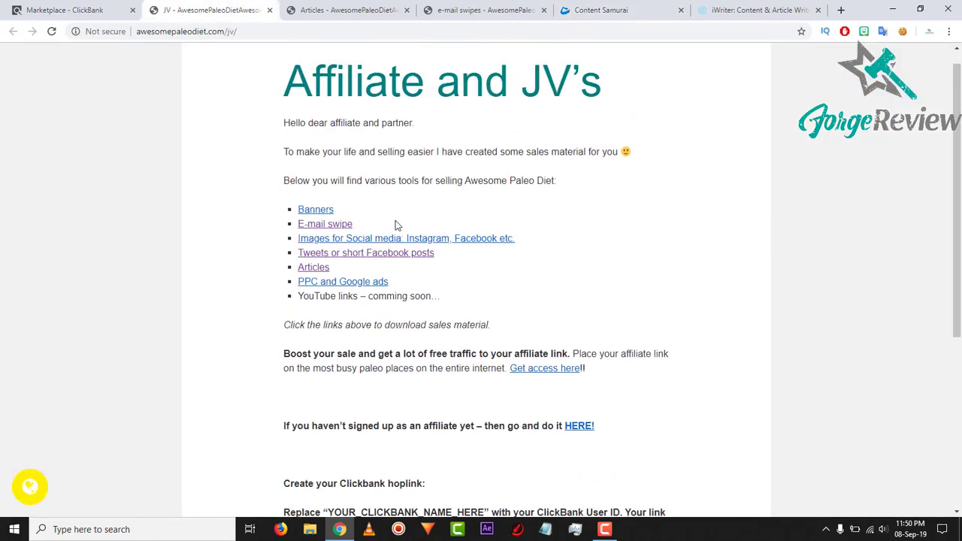
pyautogui.click(312, 267)
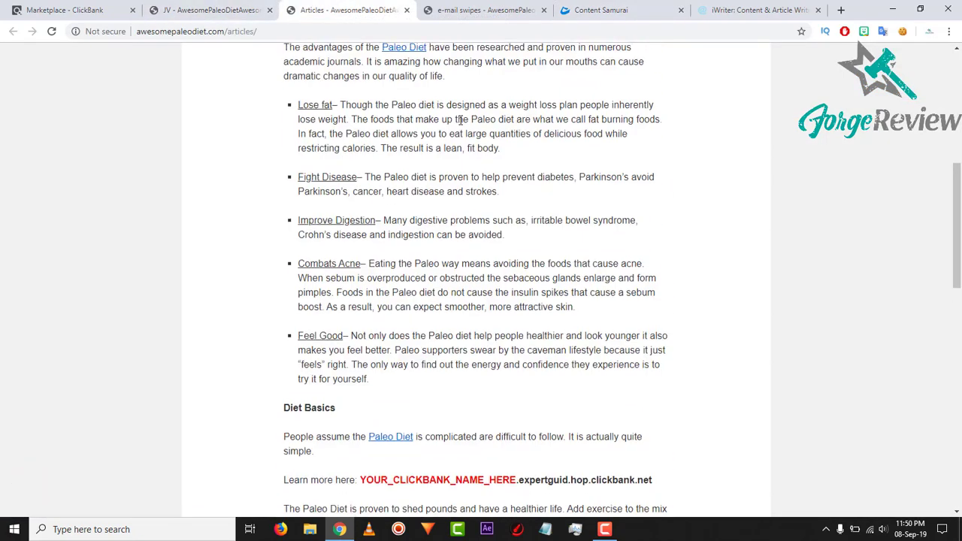
pyautogui.click(755, 10)
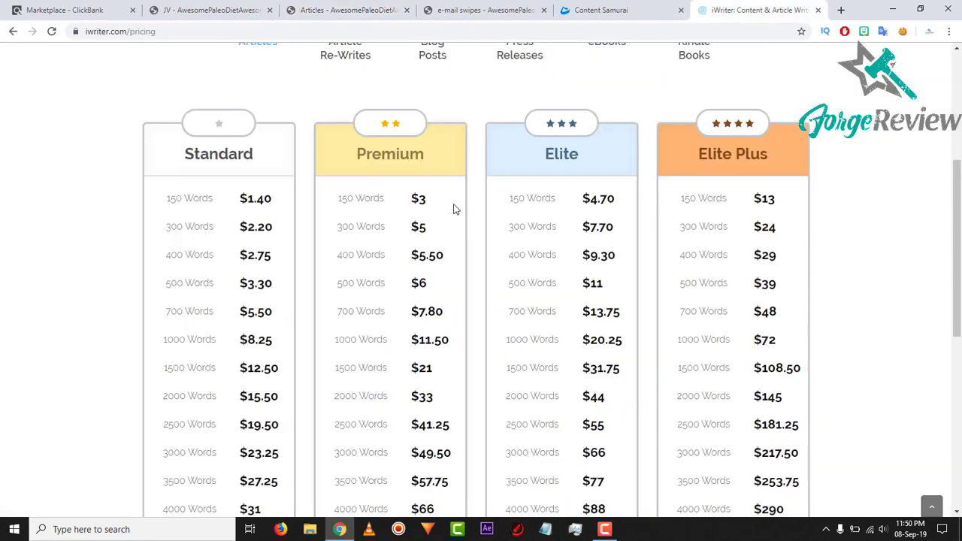
pyautogui.scroll(3)
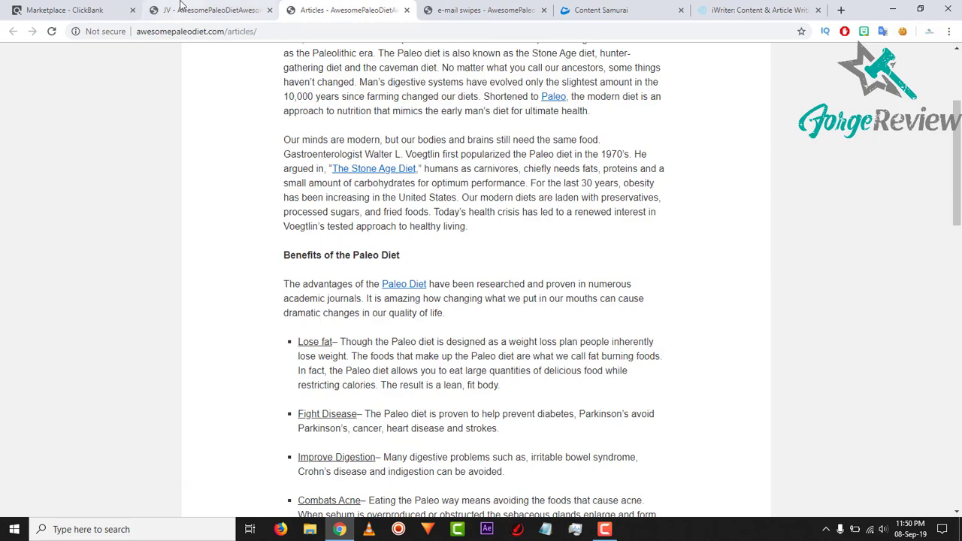
pyautogui.click(210, 10)
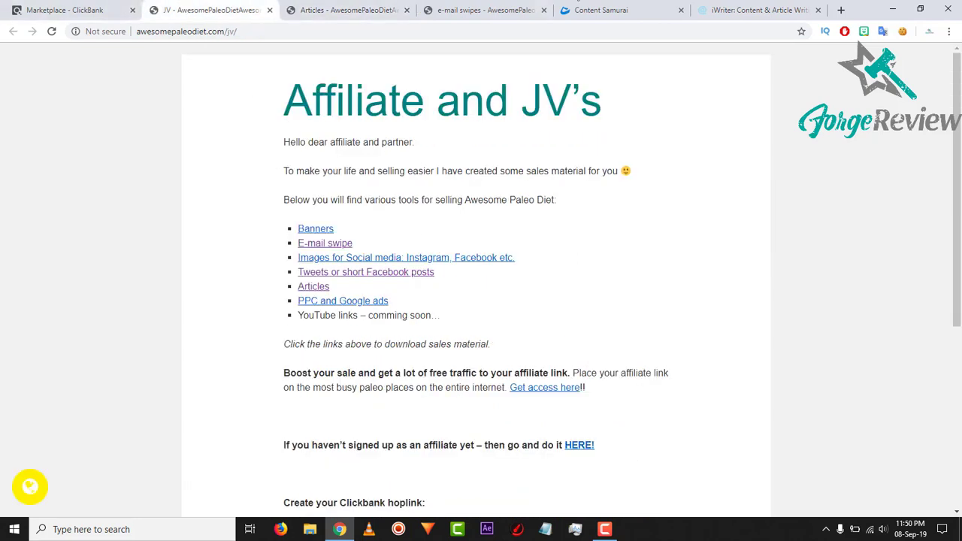
pyautogui.click(599, 10)
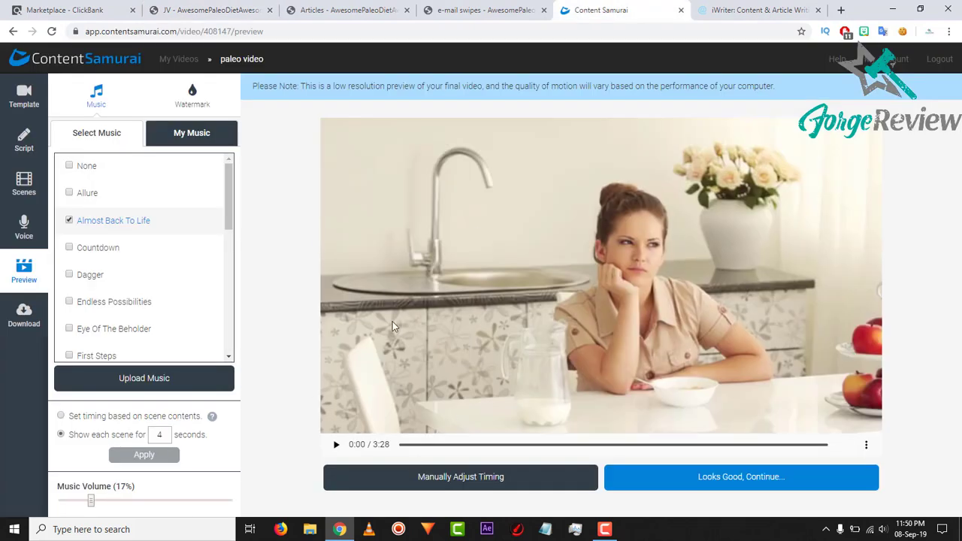
pyautogui.moveTo(351, 301)
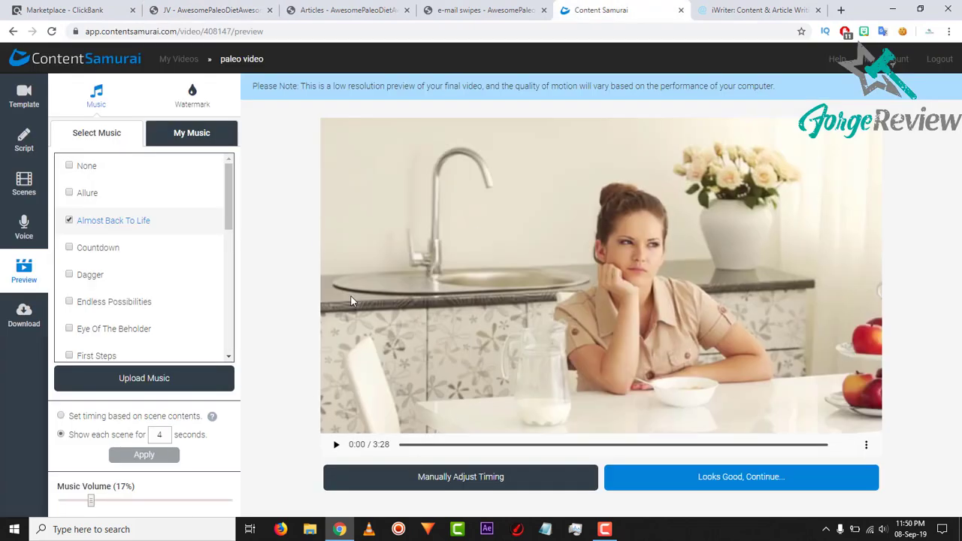
pyautogui.click(211, 10)
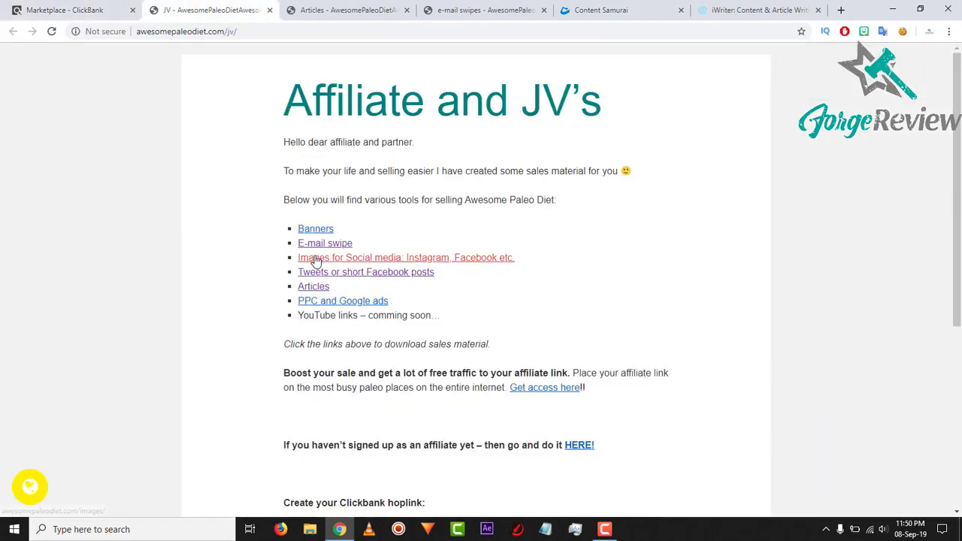
# Scroll the JV page, view the Paleo articles, then the ClickBank marketplace paleo results
pyautogui.scroll(-3)
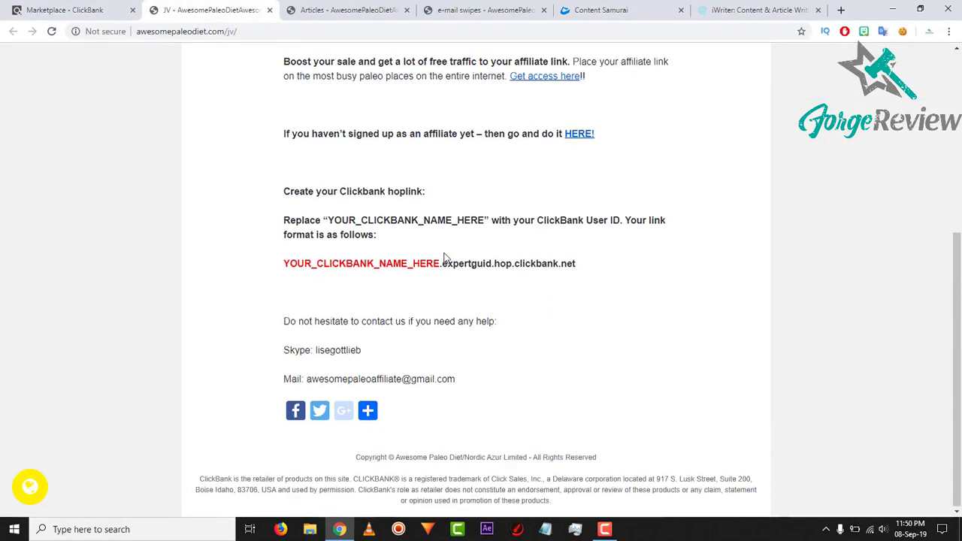
pyautogui.click(347, 10)
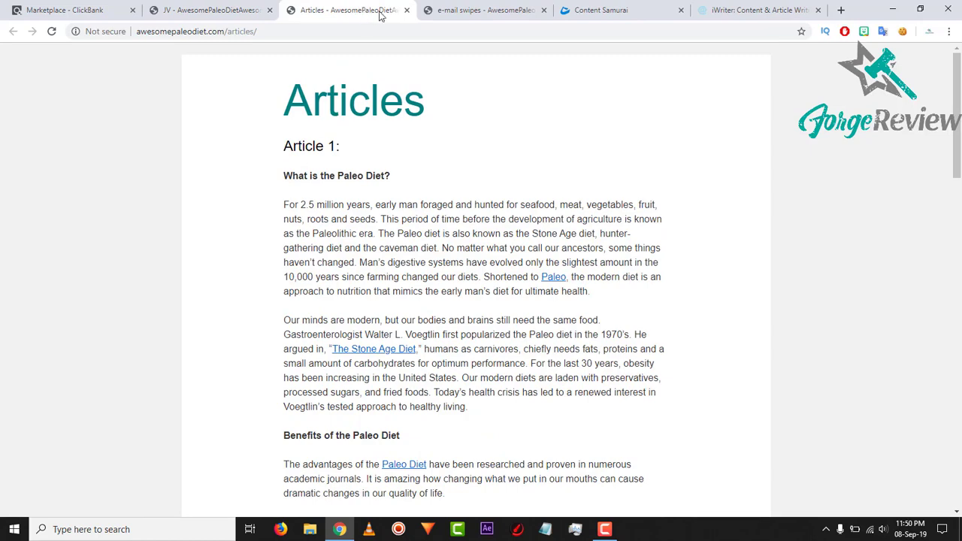
pyautogui.click(67, 10)
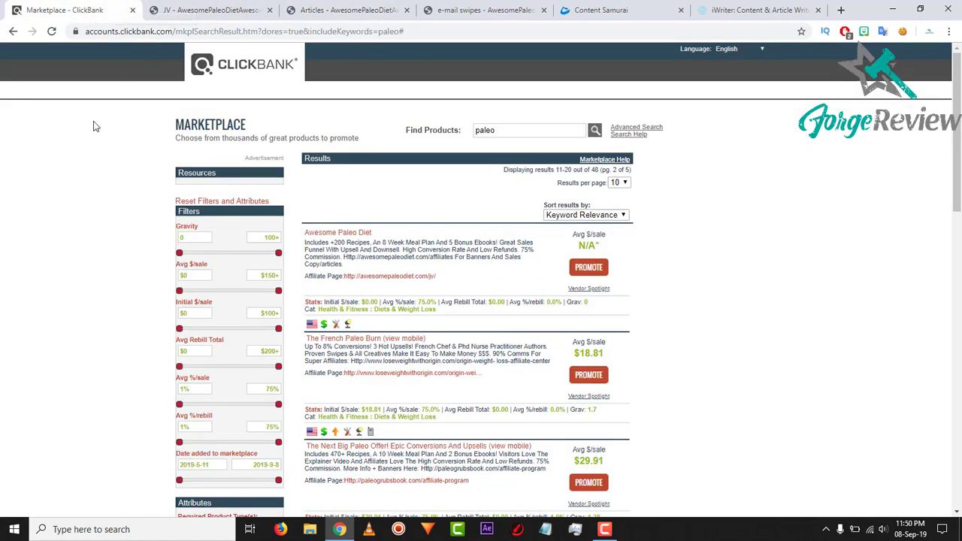
pyautogui.moveTo(6, 327)
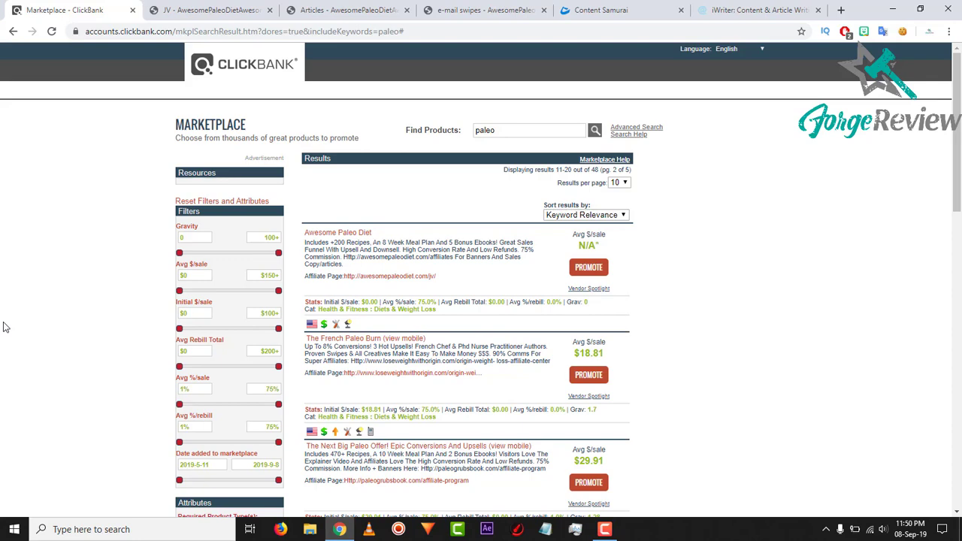
pyautogui.click(601, 10)
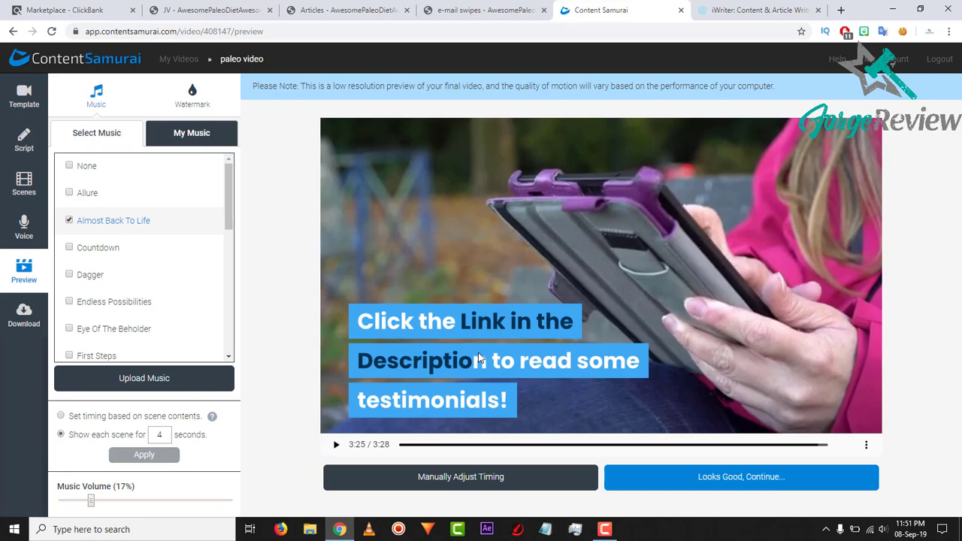
pyautogui.moveTo(43, 92)
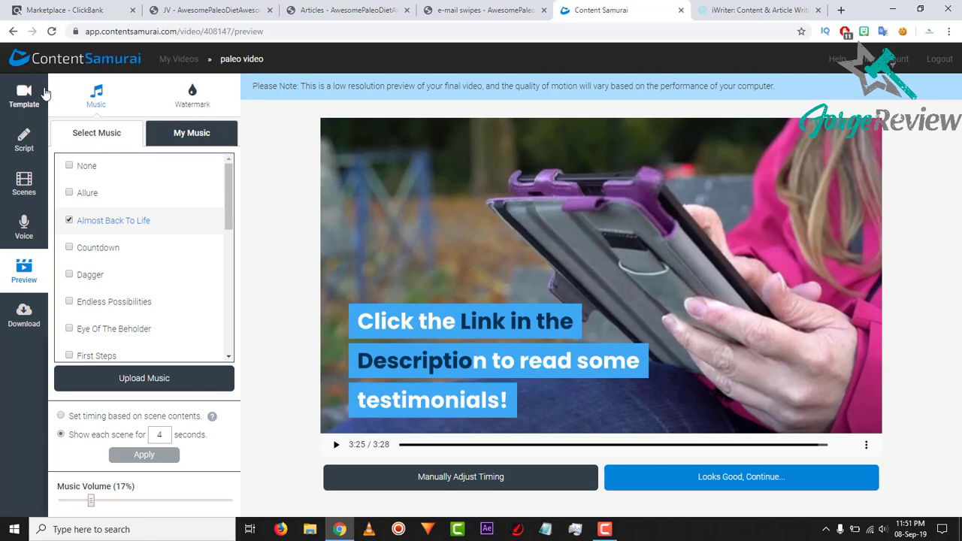
pyautogui.moveTo(296, 179)
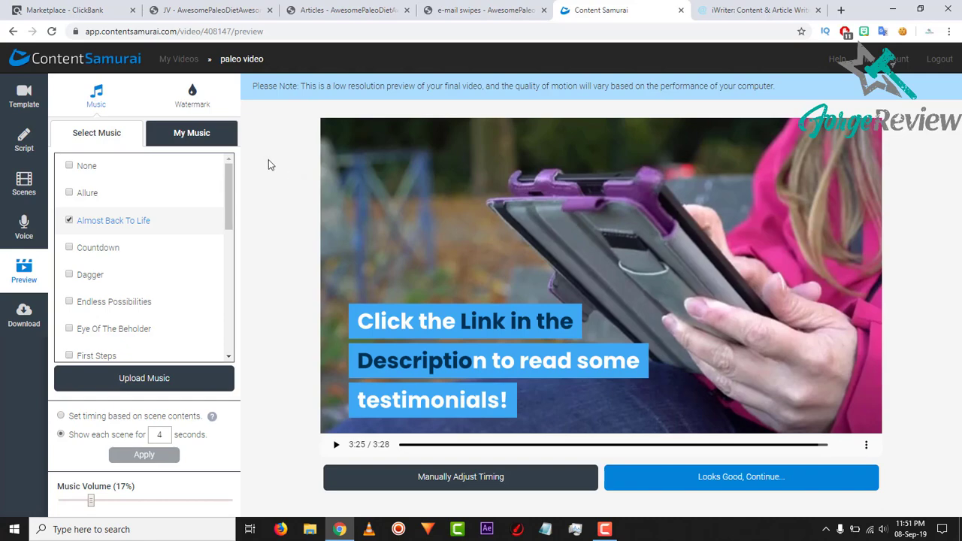
# Return to the Awesome Paleo Diet Affiliate and JV's page after the preview's final scene
pyautogui.click(68, 10)
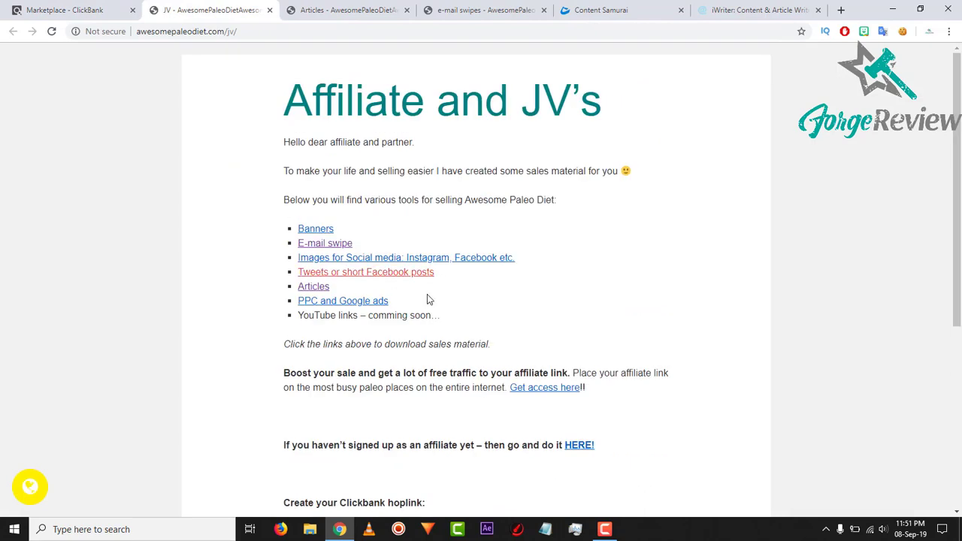
# Look at the Awesome Paleo Diet Articles page, then return to the paused video preview
pyautogui.click(314, 286)
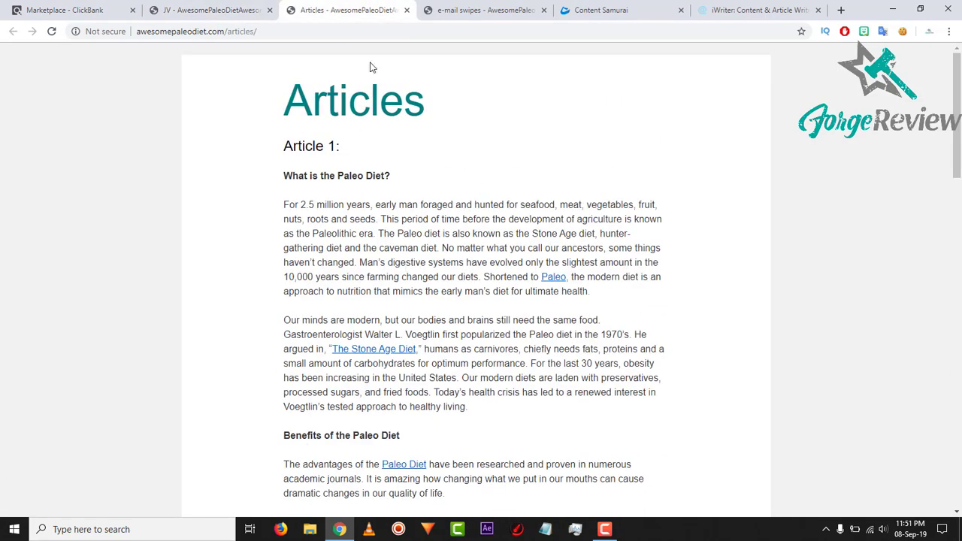
pyautogui.click(620, 10)
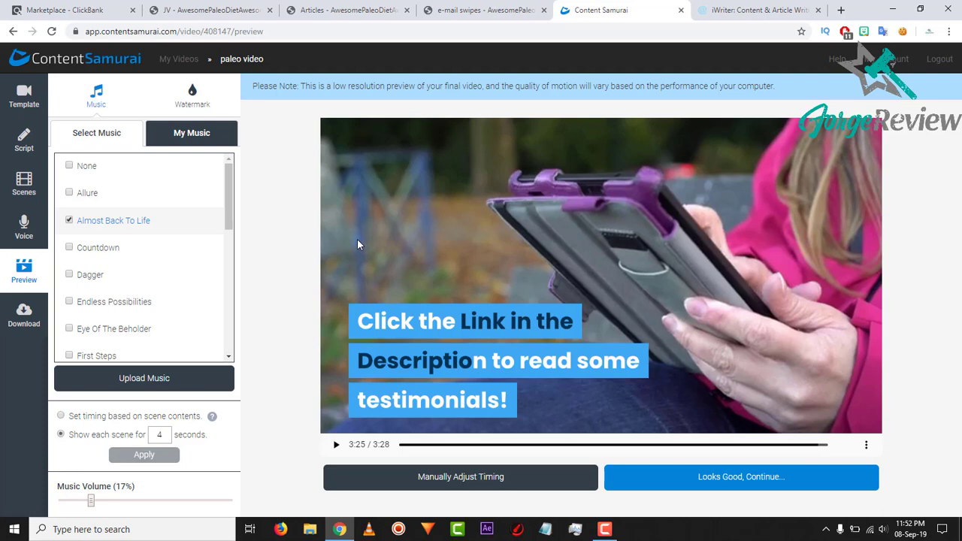
pyautogui.moveTo(381, 241)
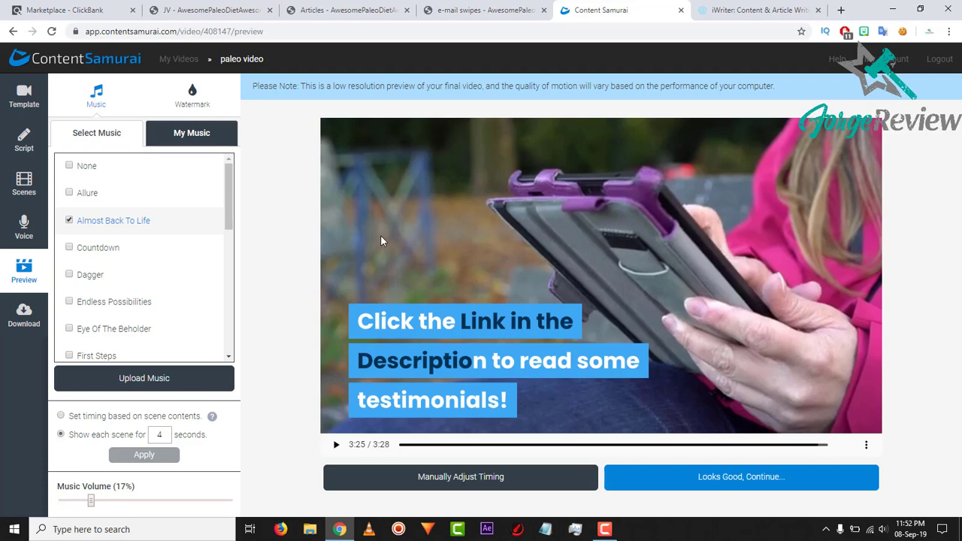
pyautogui.moveTo(306, 218)
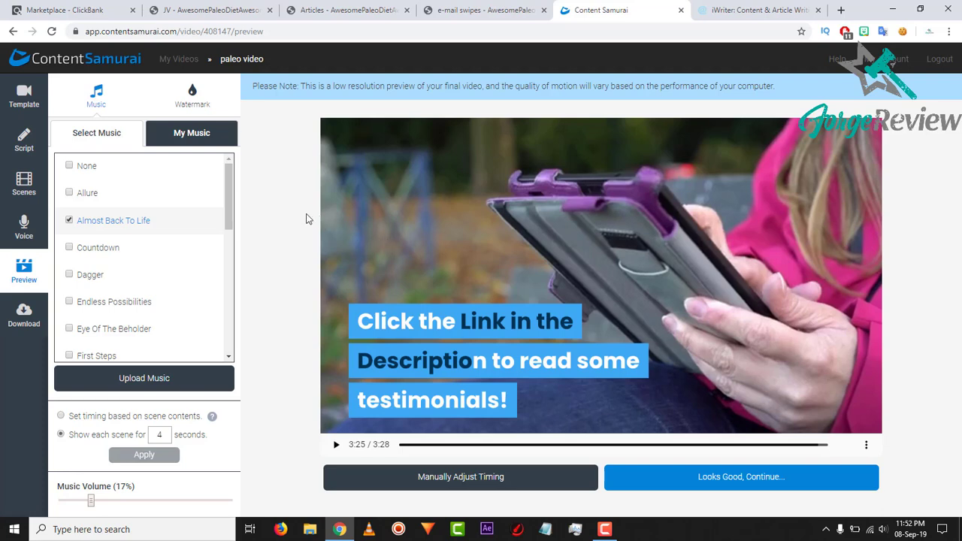